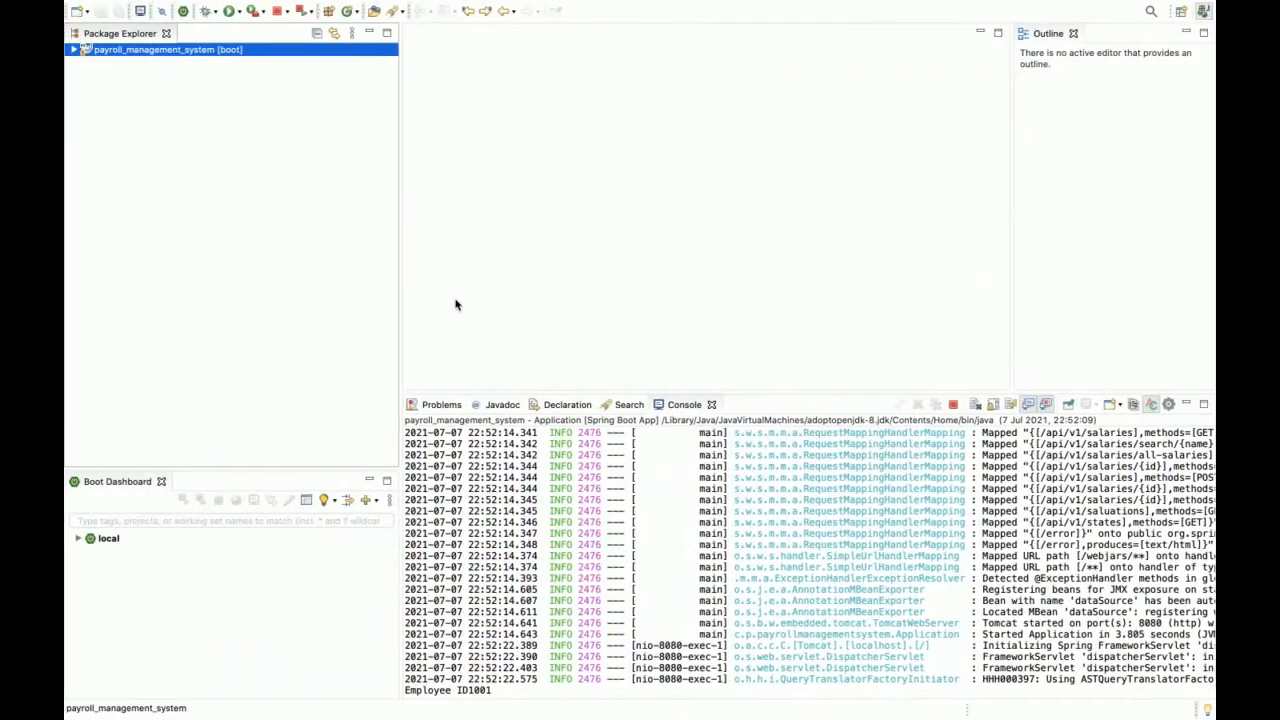
- Expand the project to the controller package, open SalaryController.java, and expand the exception package
left_click(78, 49)
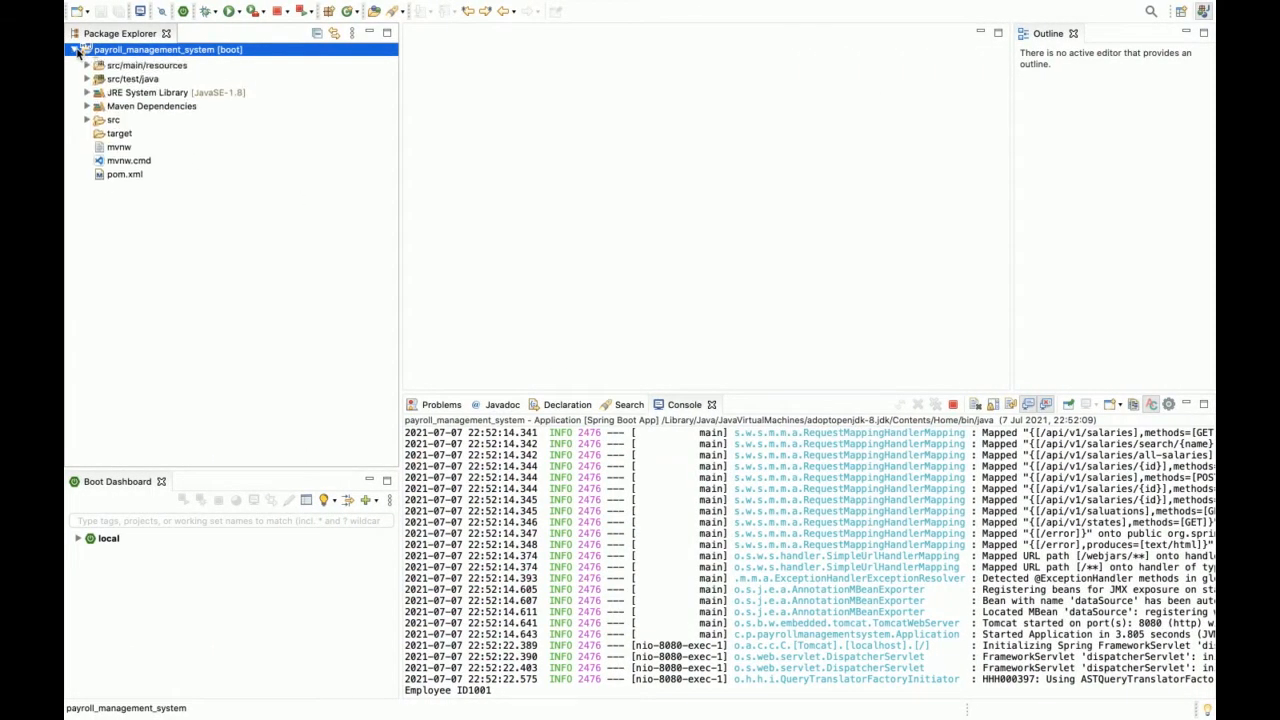
left_click(87, 63)
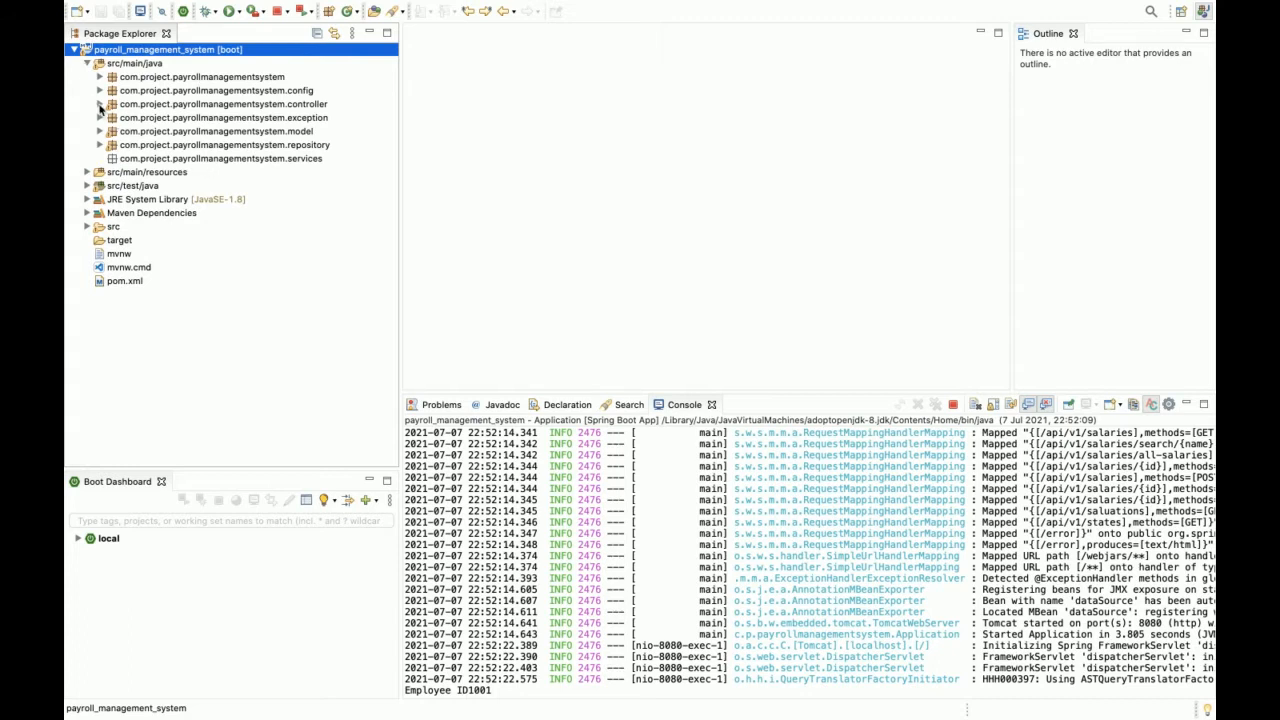
left_click(99, 104)
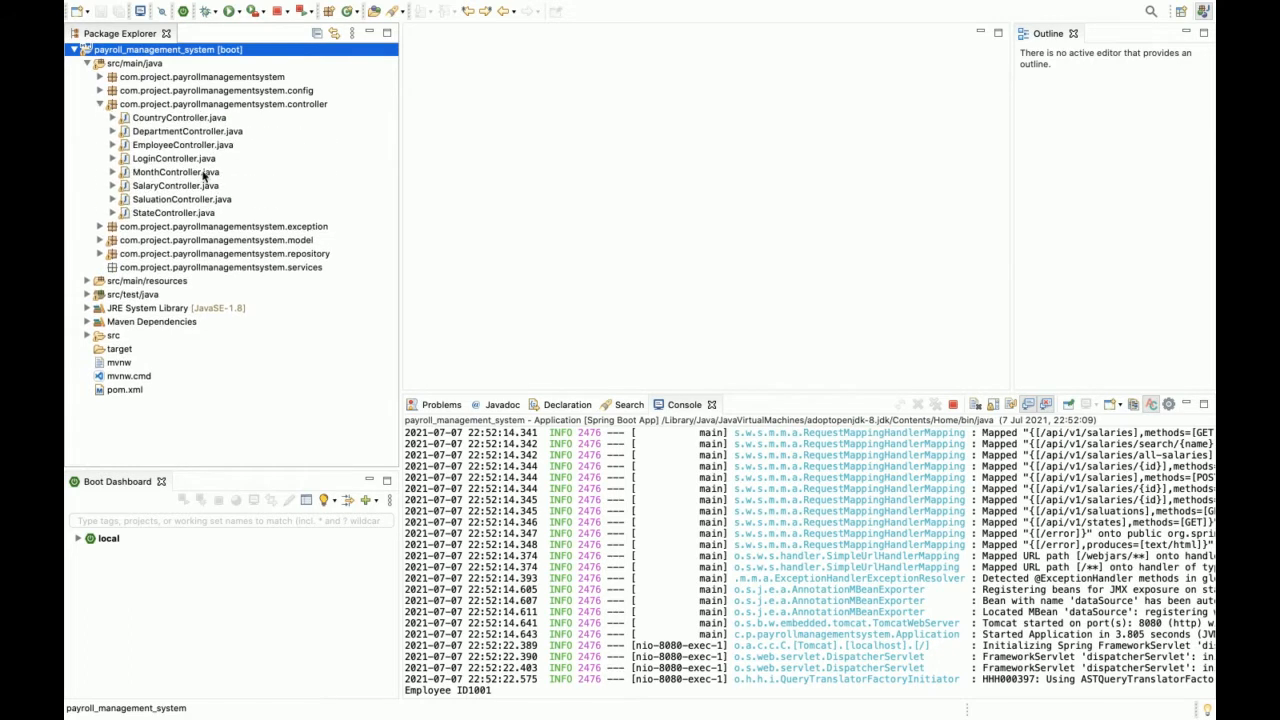
double_click(175, 185)
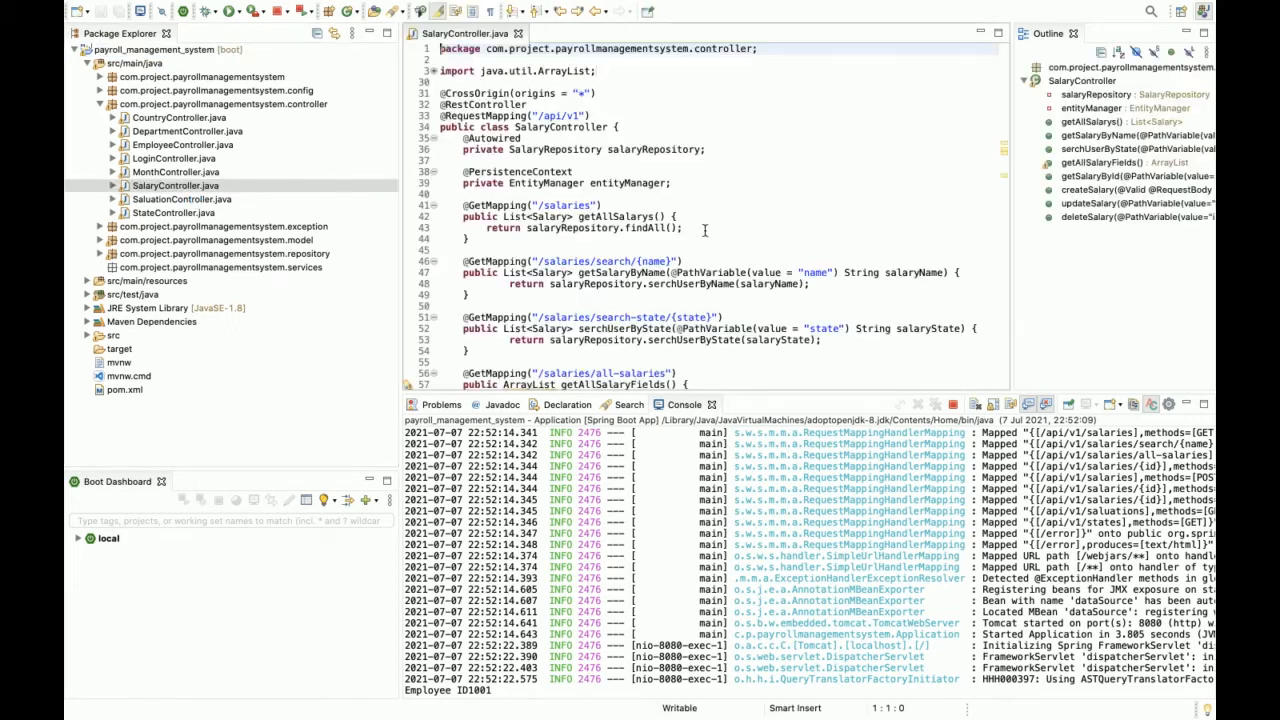
scroll("down", 3)
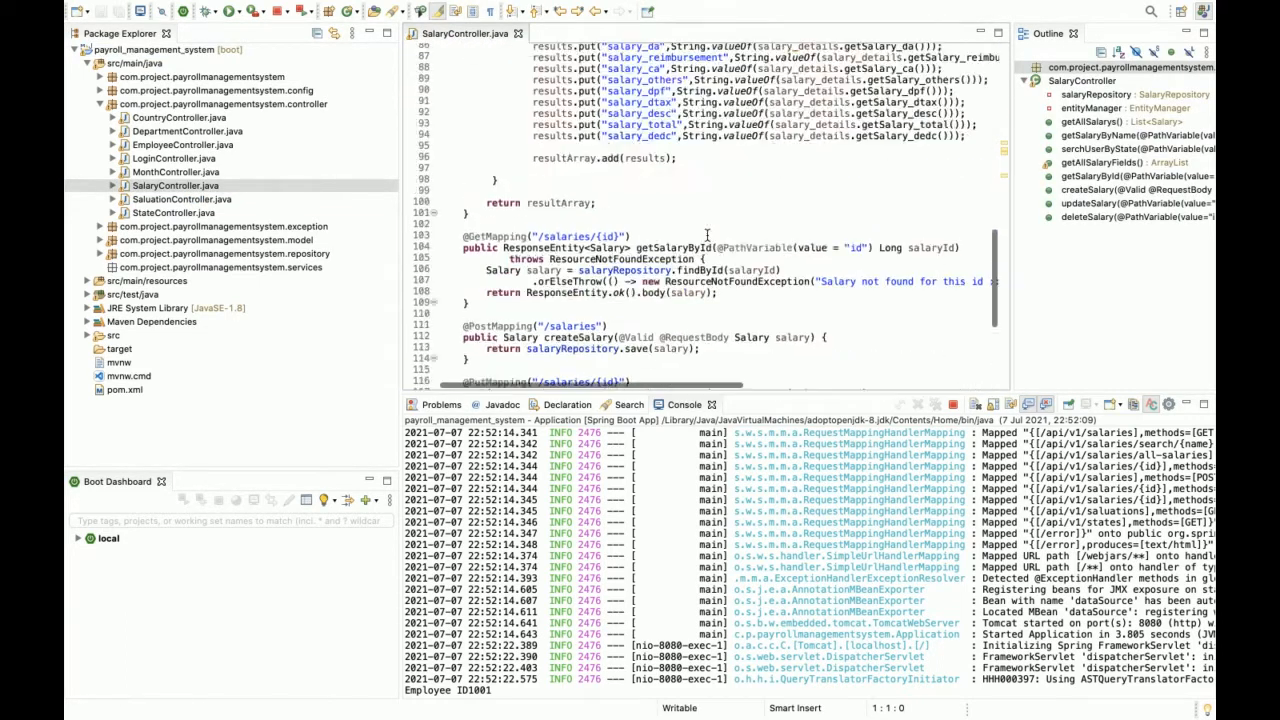
left_click(175, 185)
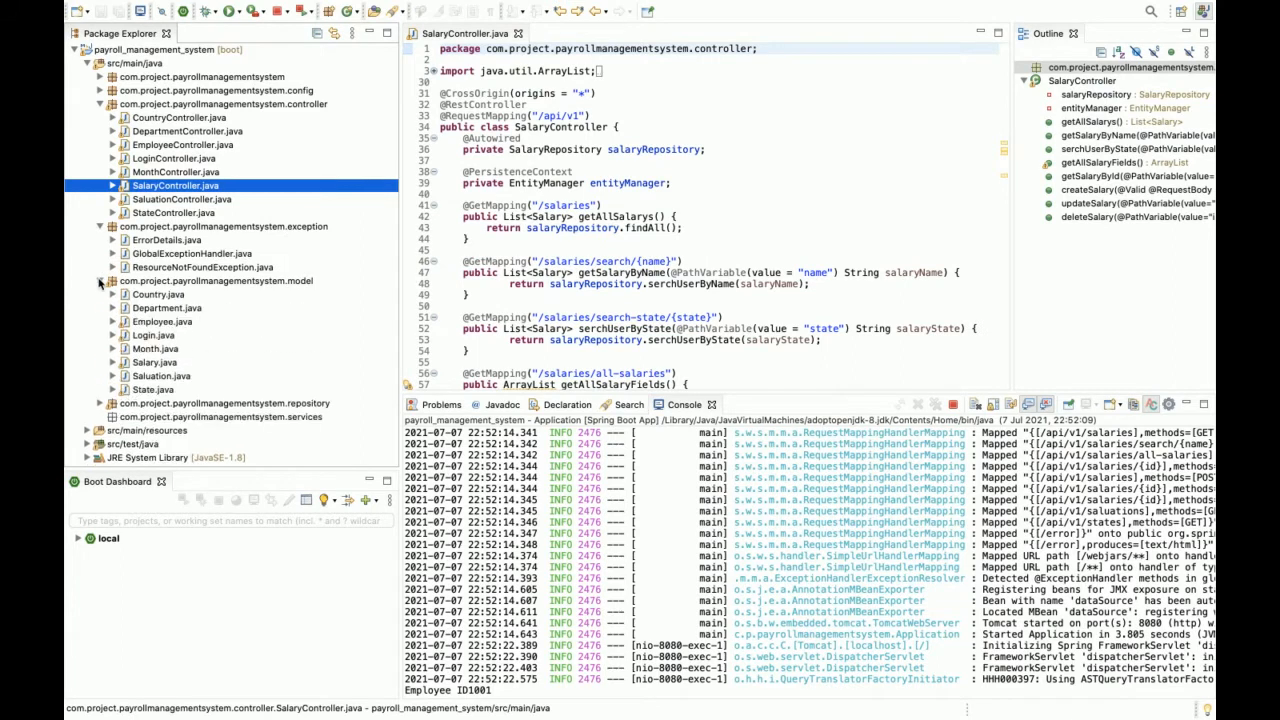
- Open Employee.java, then expand the repository package and open EmployeeRepository.java
double_click(158, 321)
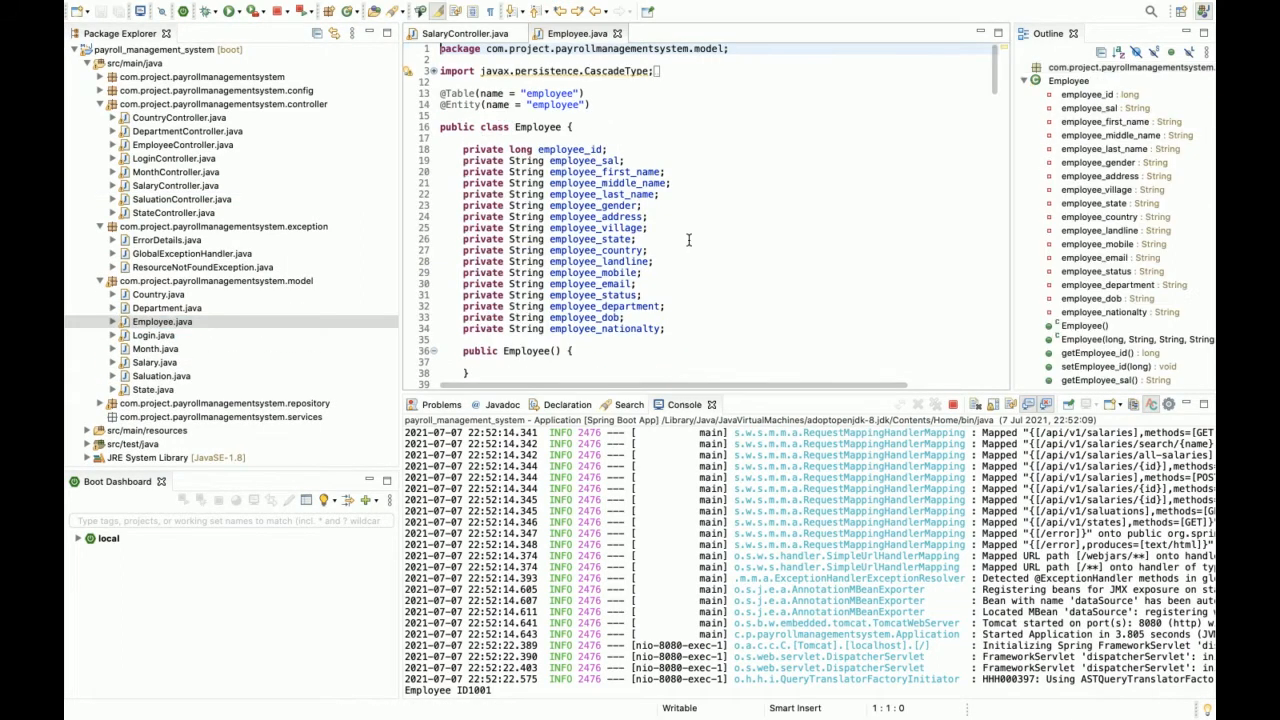
scroll("down", 3)
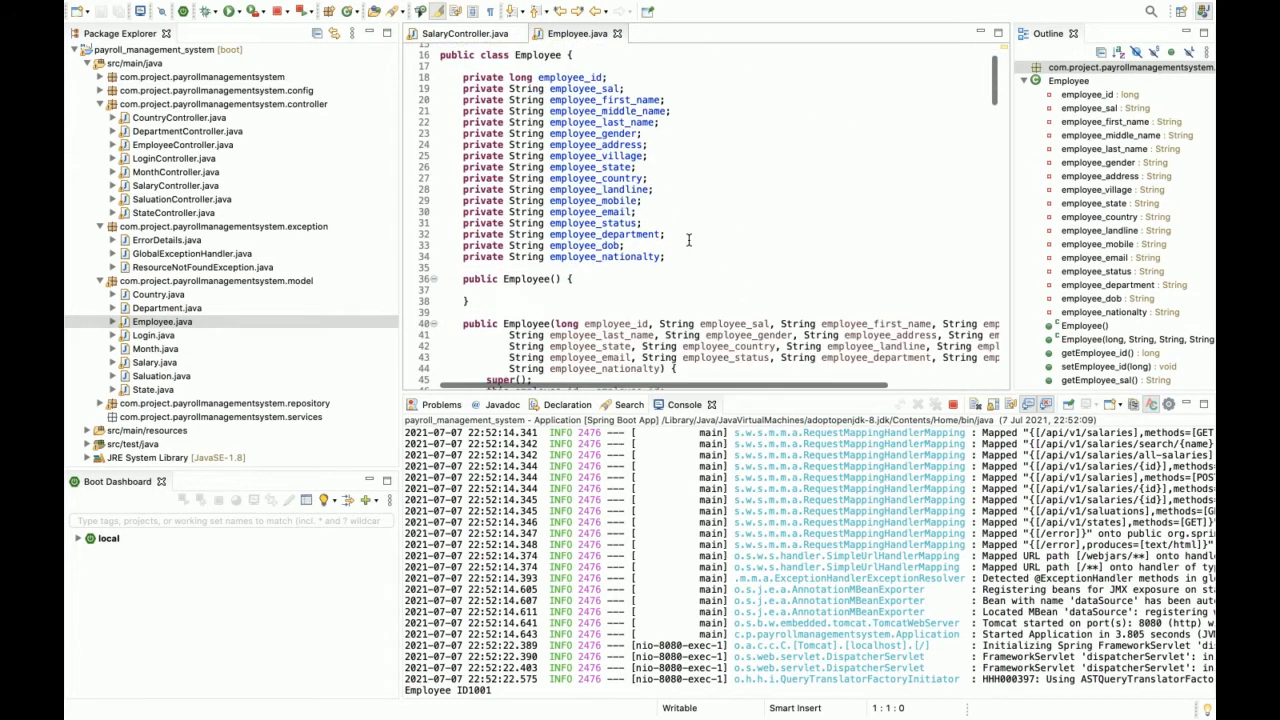
left_click(160, 321)
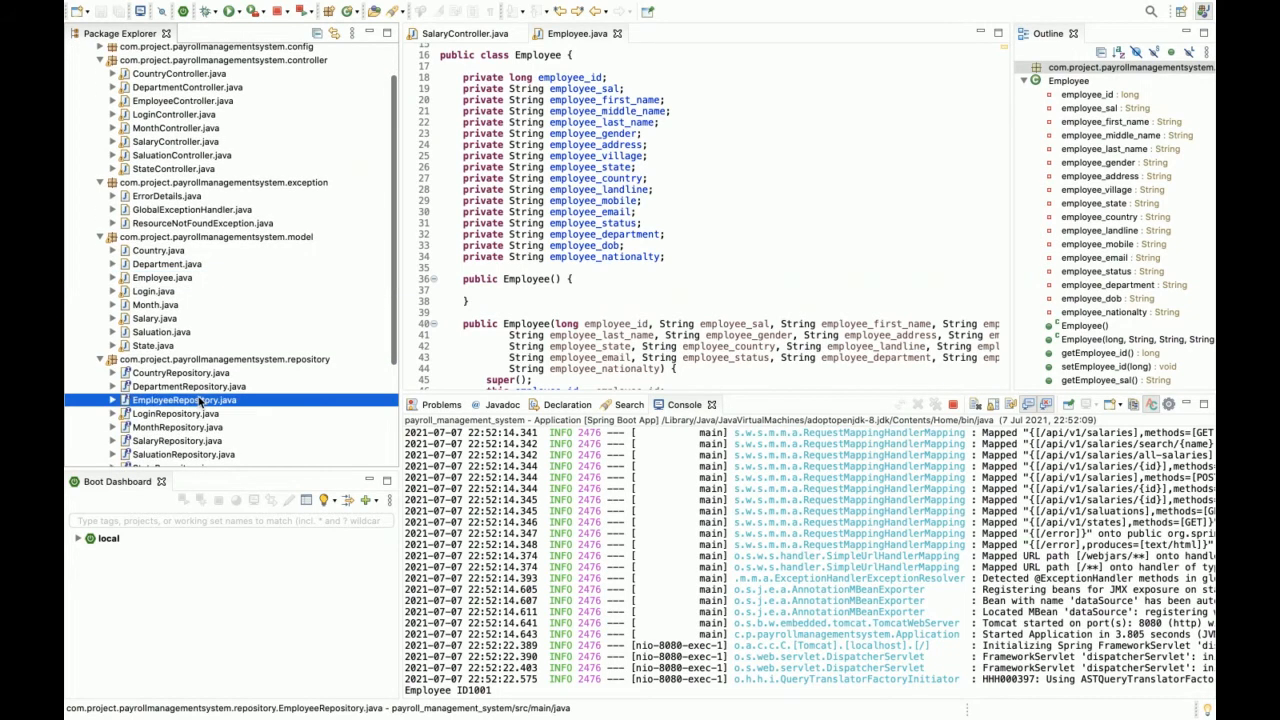
double_click(184, 399)
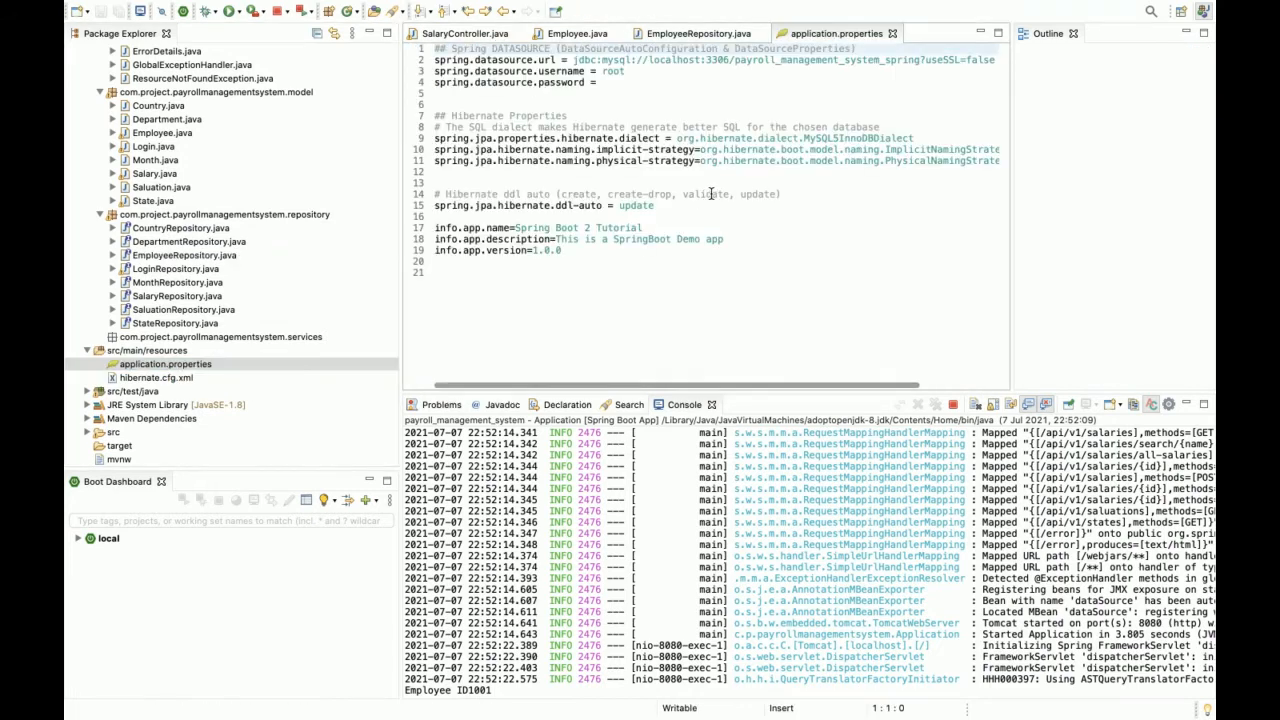
- Open the project's pom.xml and the Country.java model class
double_click(588, 138)
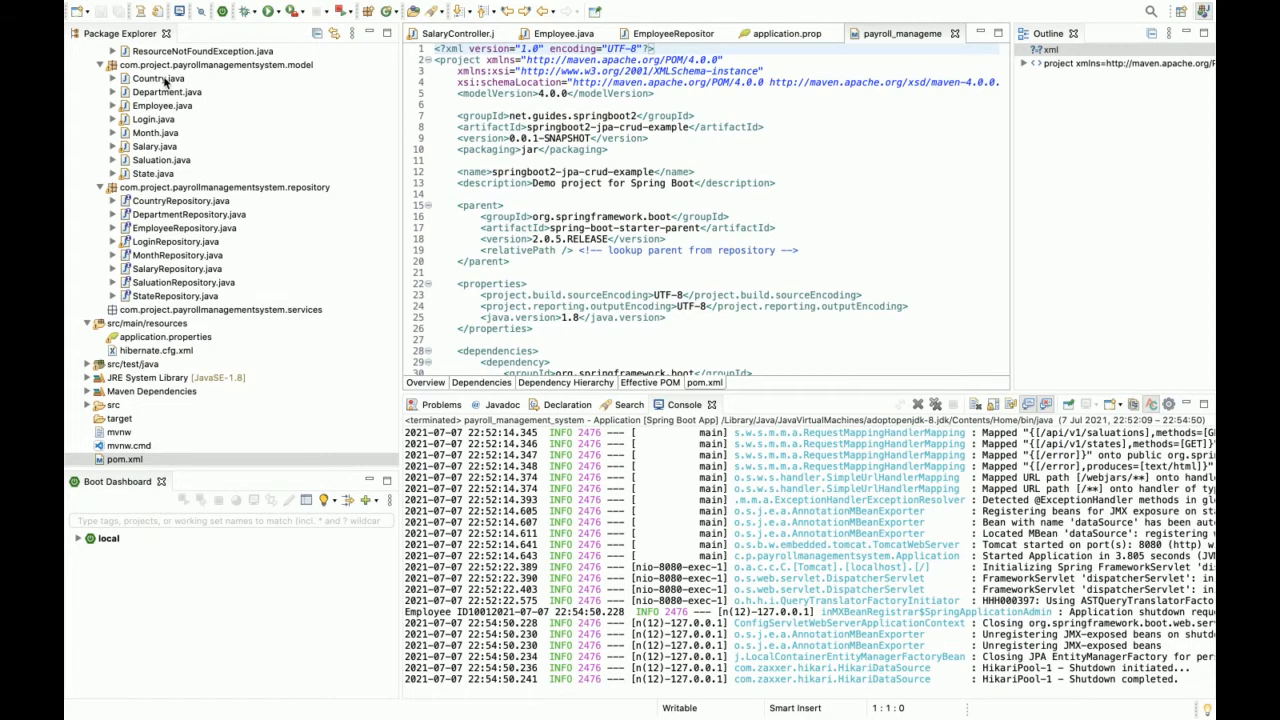
double_click(153, 78)
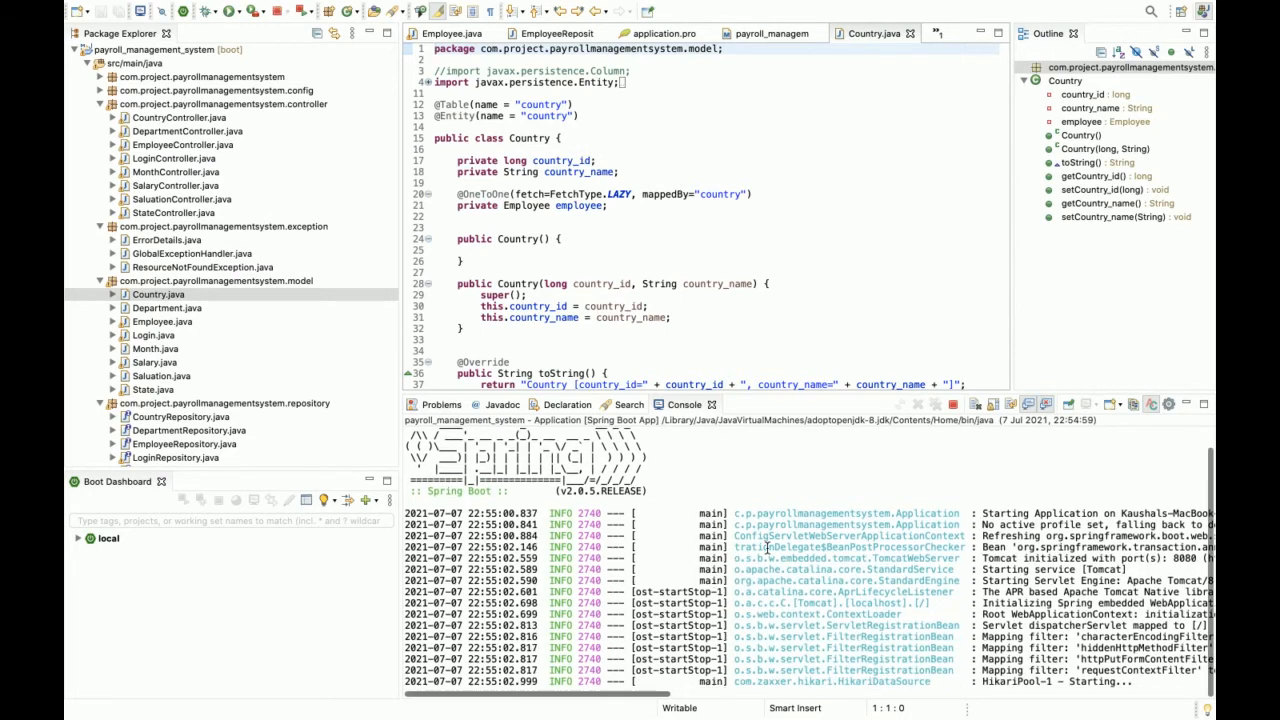
scroll("down", 3)
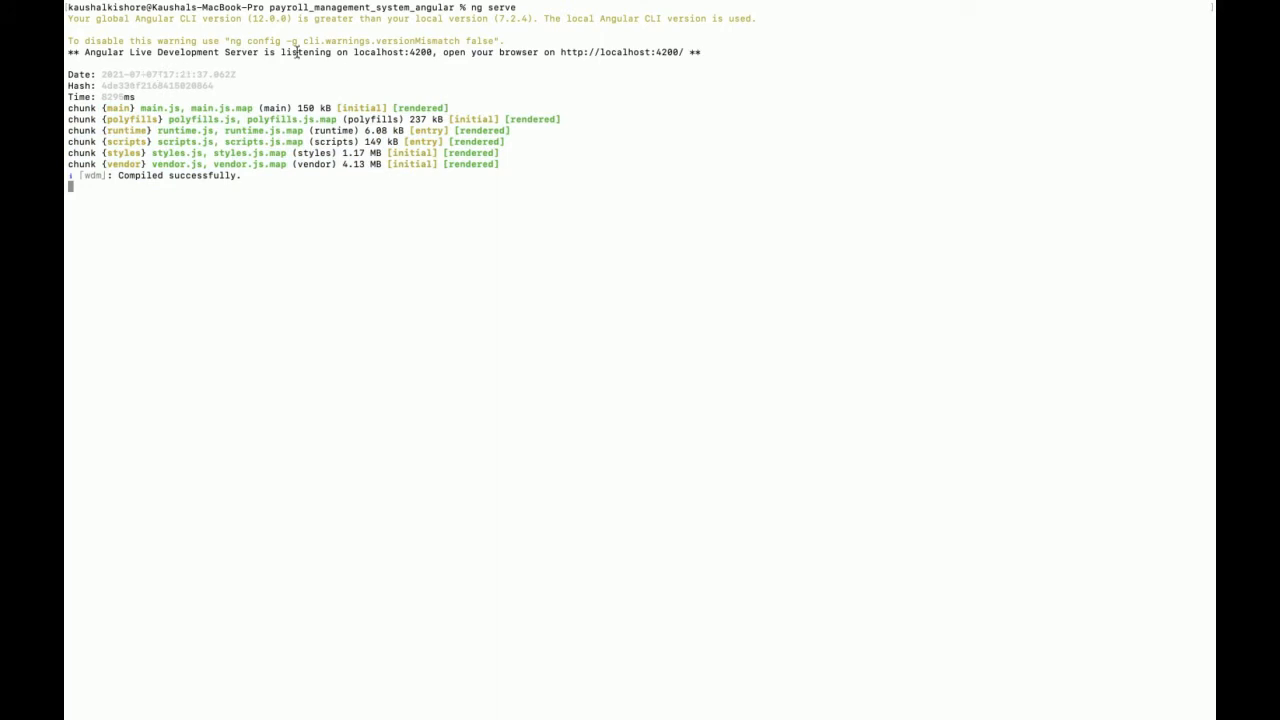
- Drag across the top bar of the Terminal window
left_click_drag(557, 52, 685, 52)
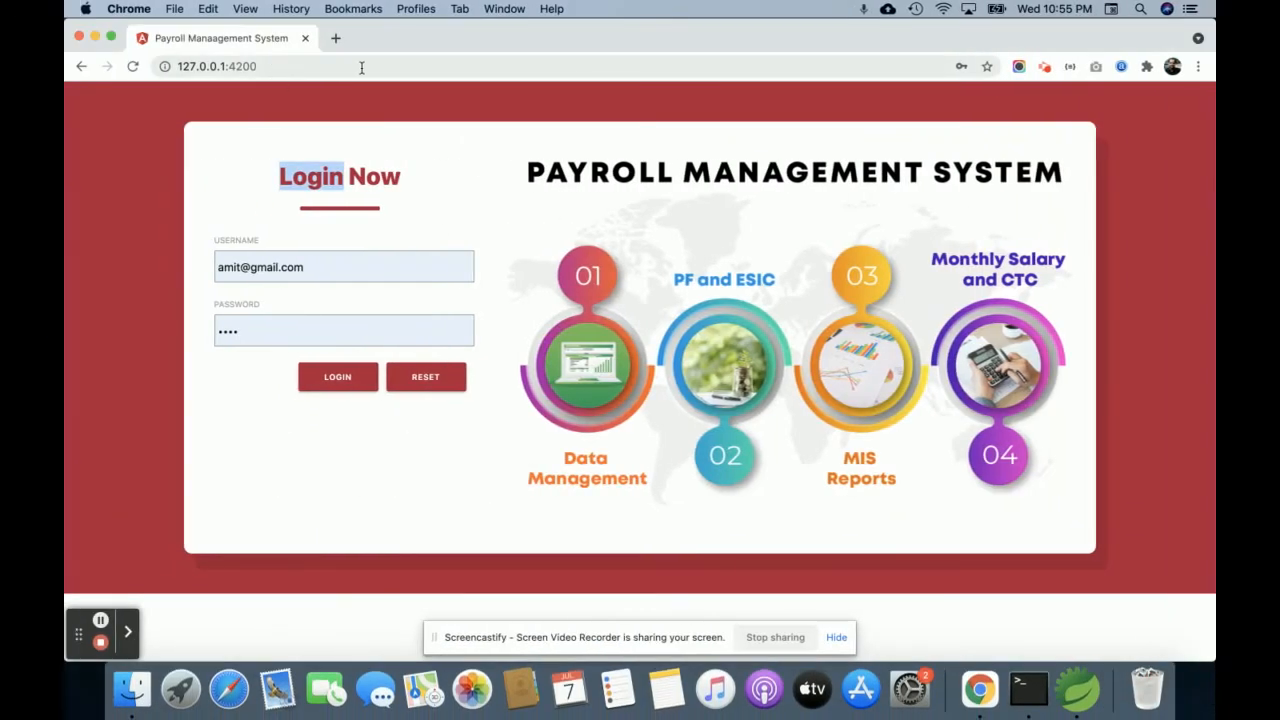
mouse_move(647, 280)
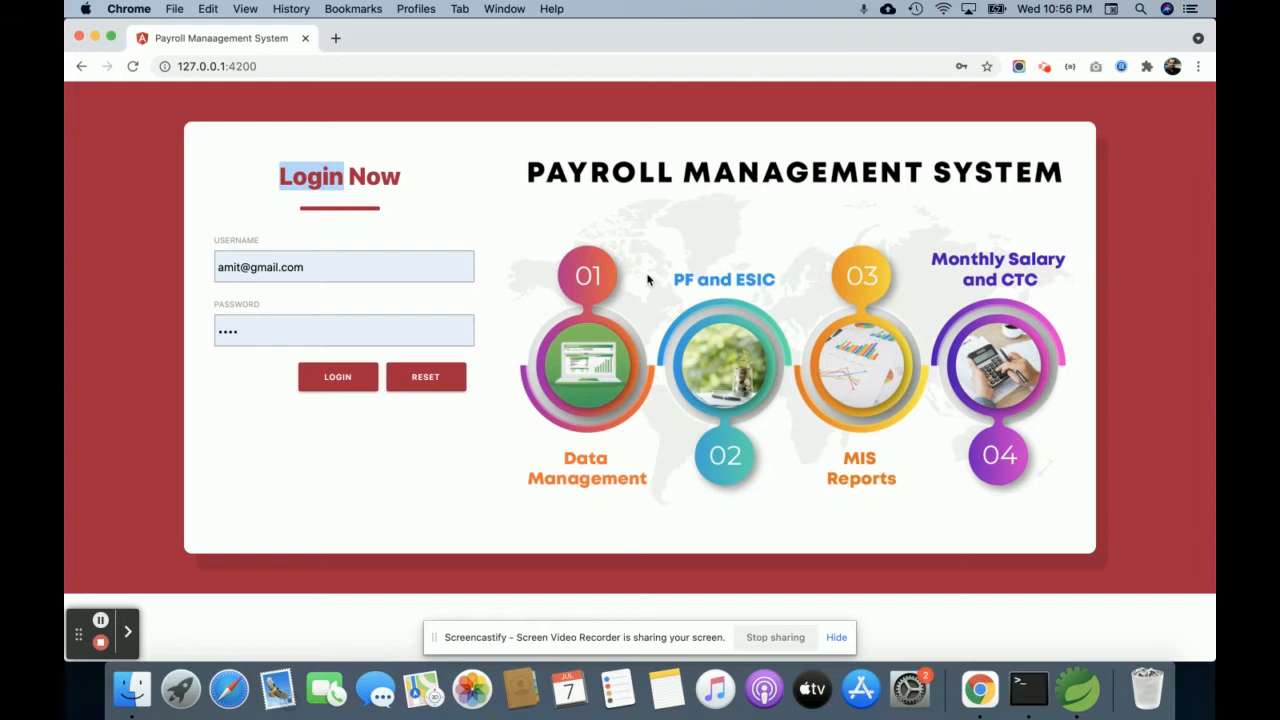
mouse_move(628, 289)
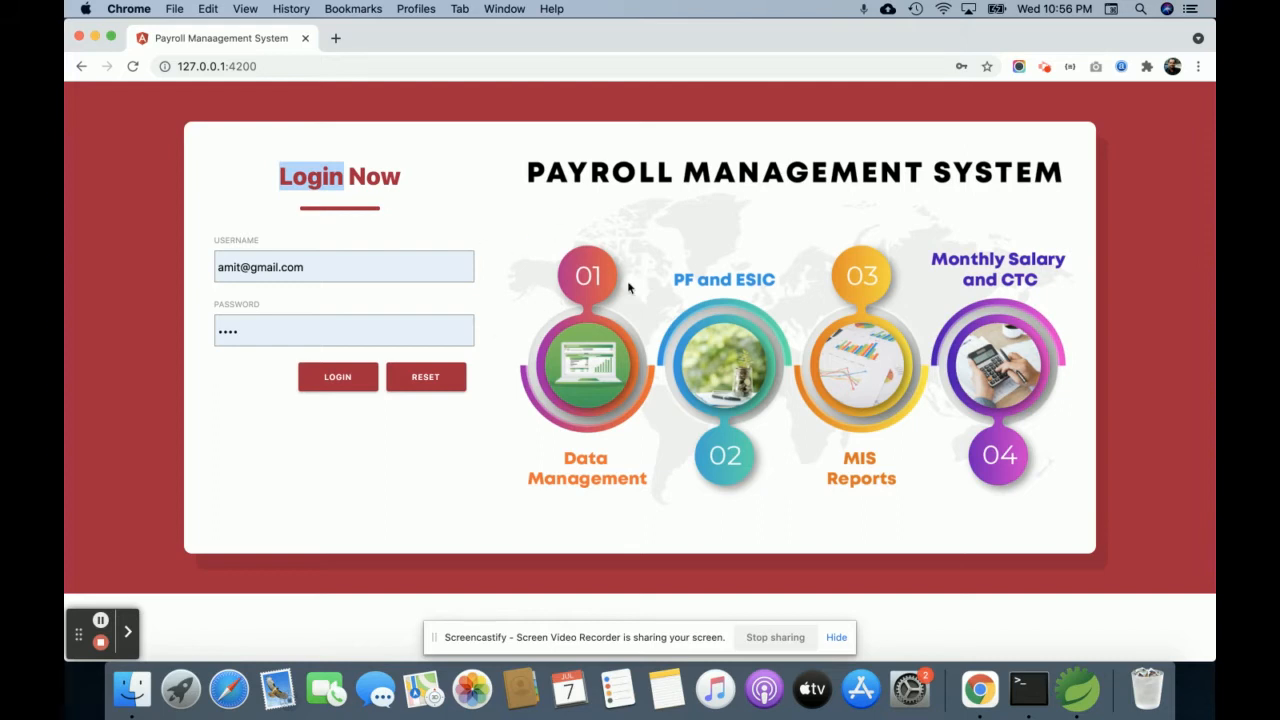
mouse_move(952, 293)
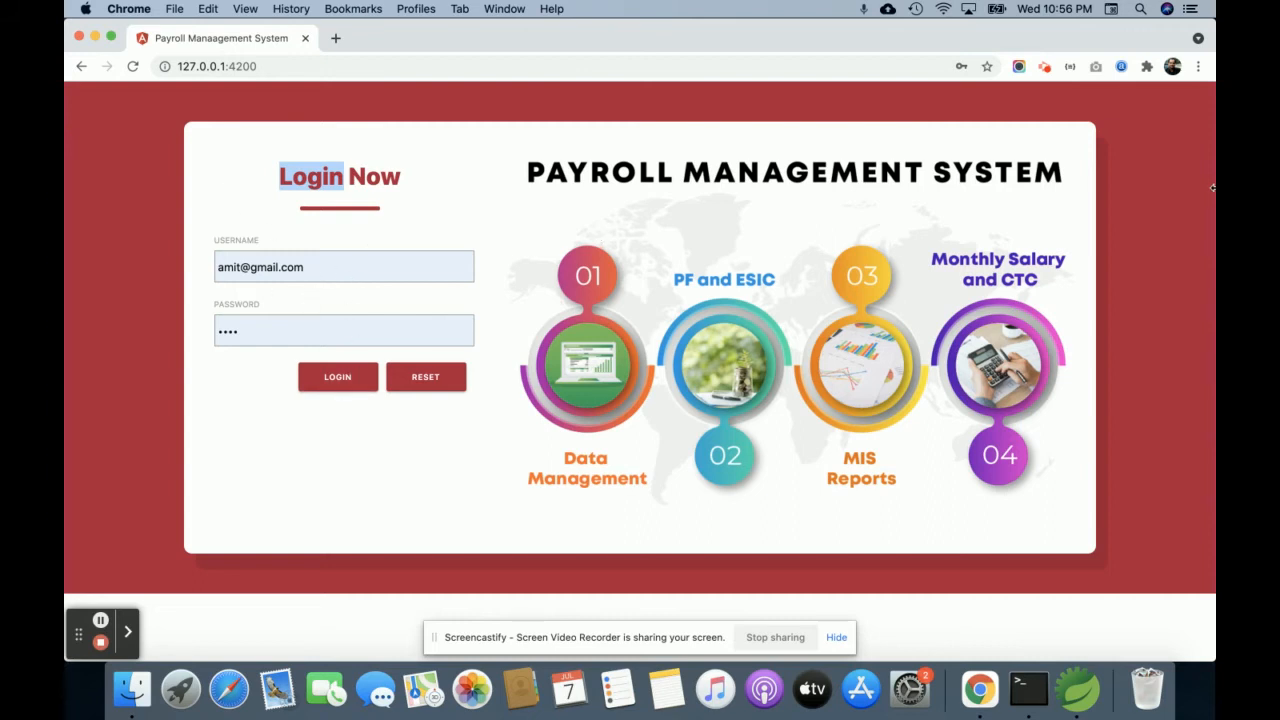
mouse_move(620, 300)
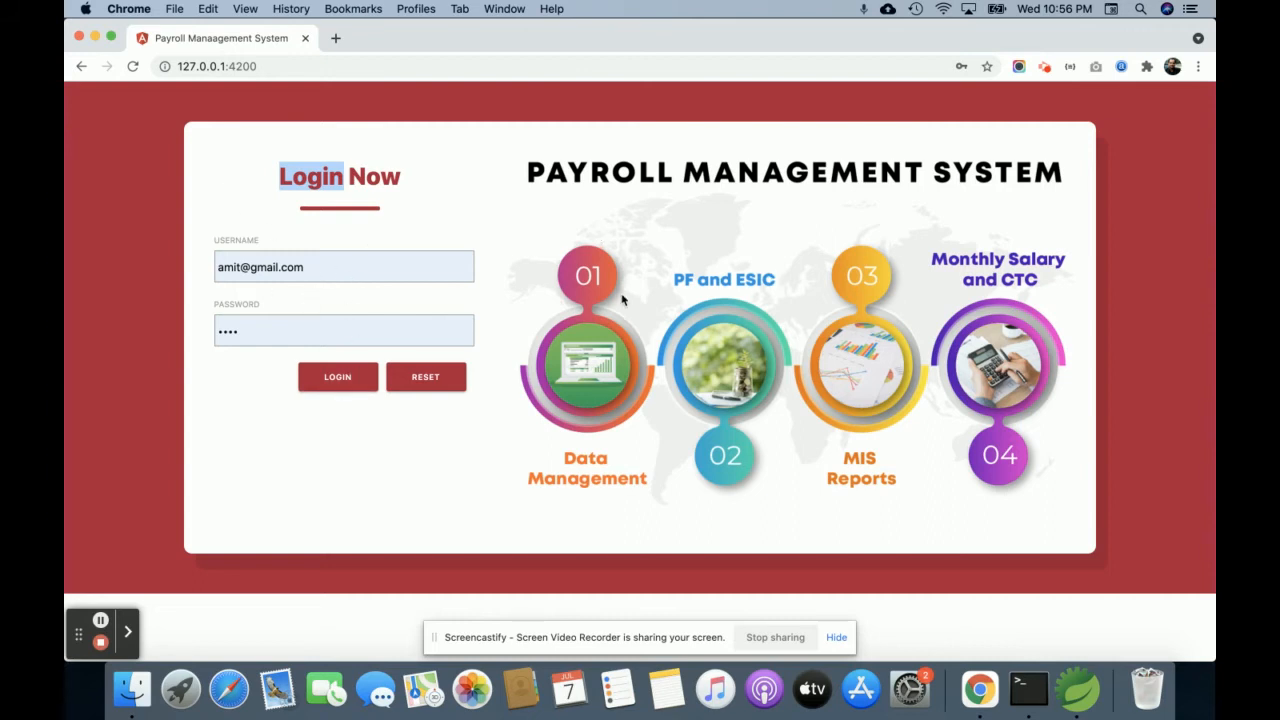
- Log in to the admin dashboard, fixing the mistyped username before the second LOGIN attempt
left_click(343, 266)
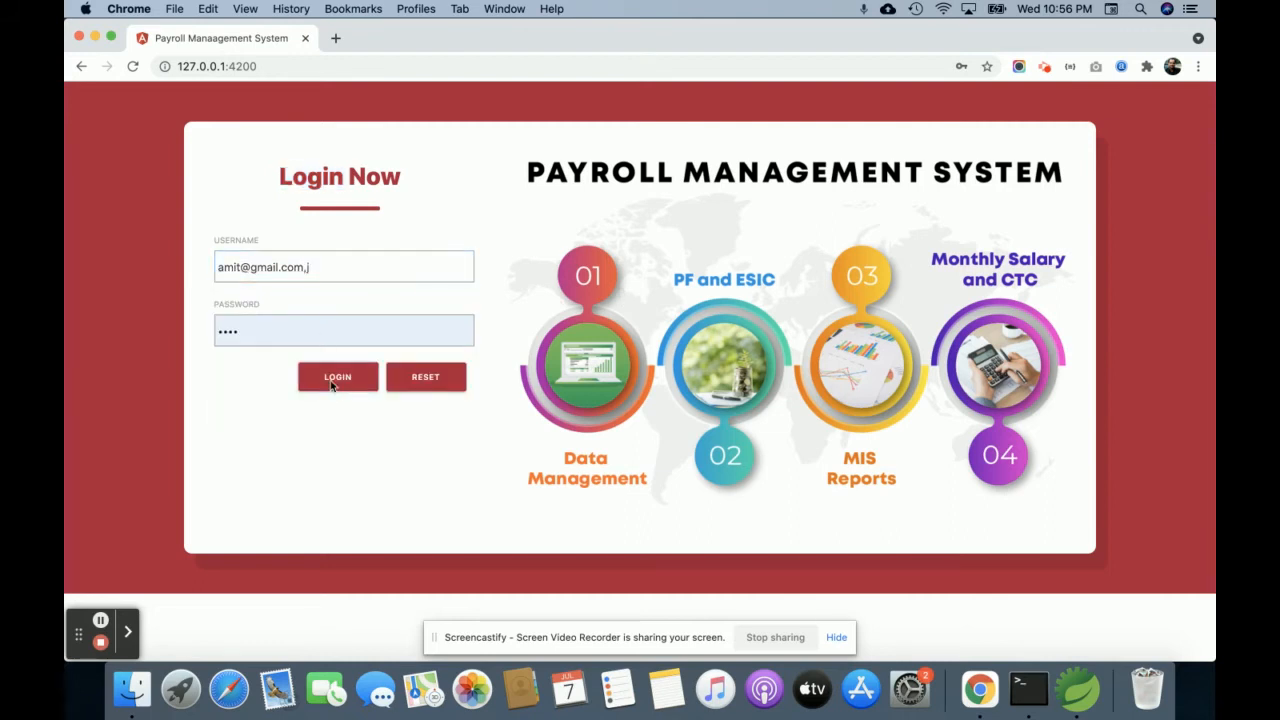
left_click(337, 377)
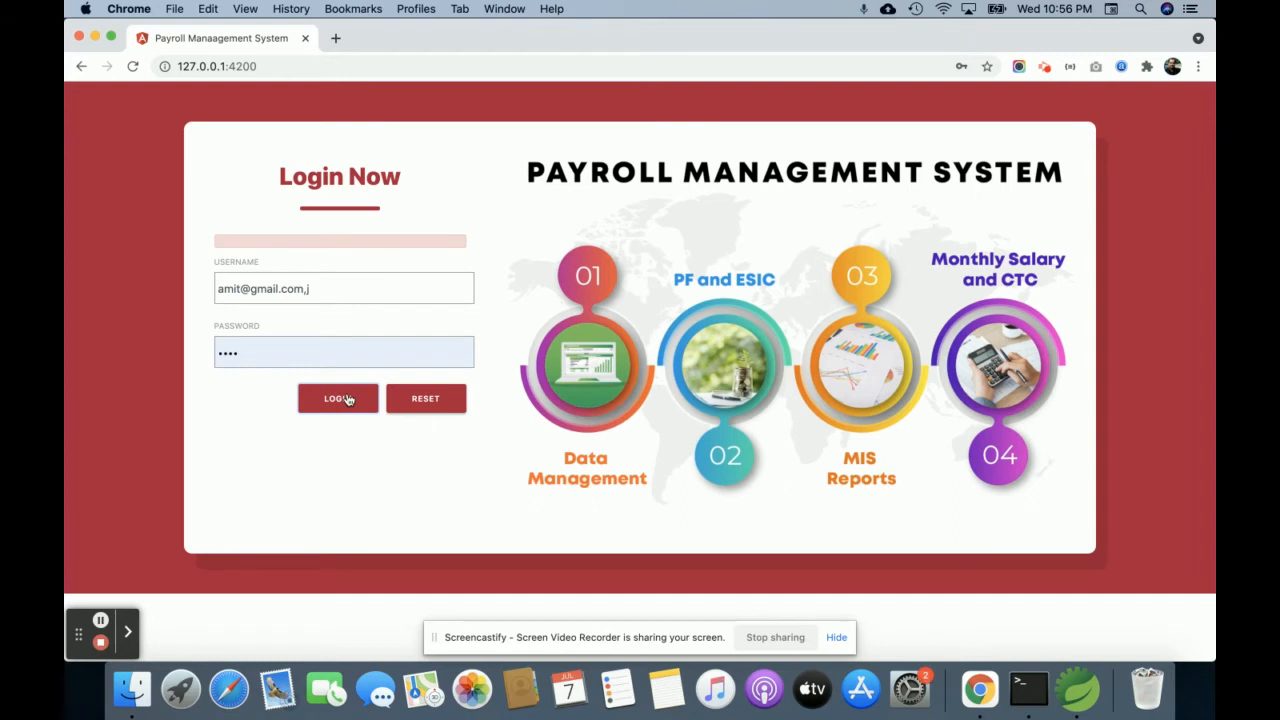
left_click(343, 288)
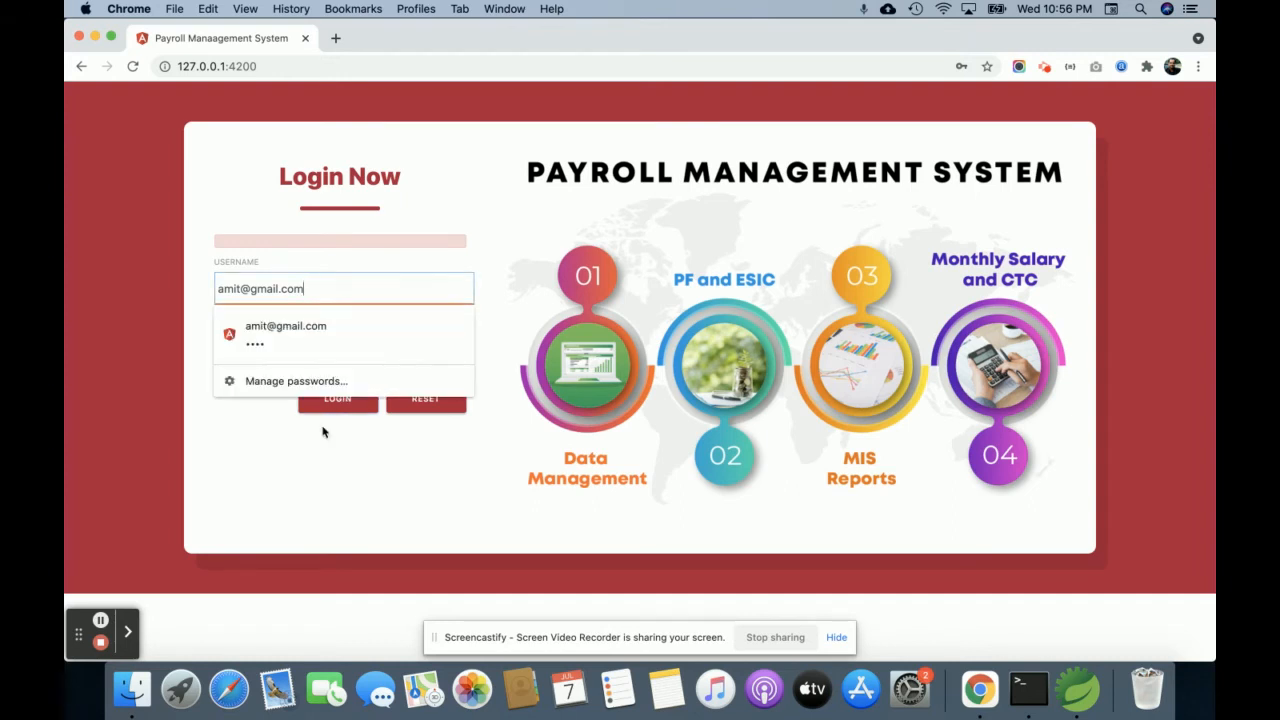
left_click(337, 398)
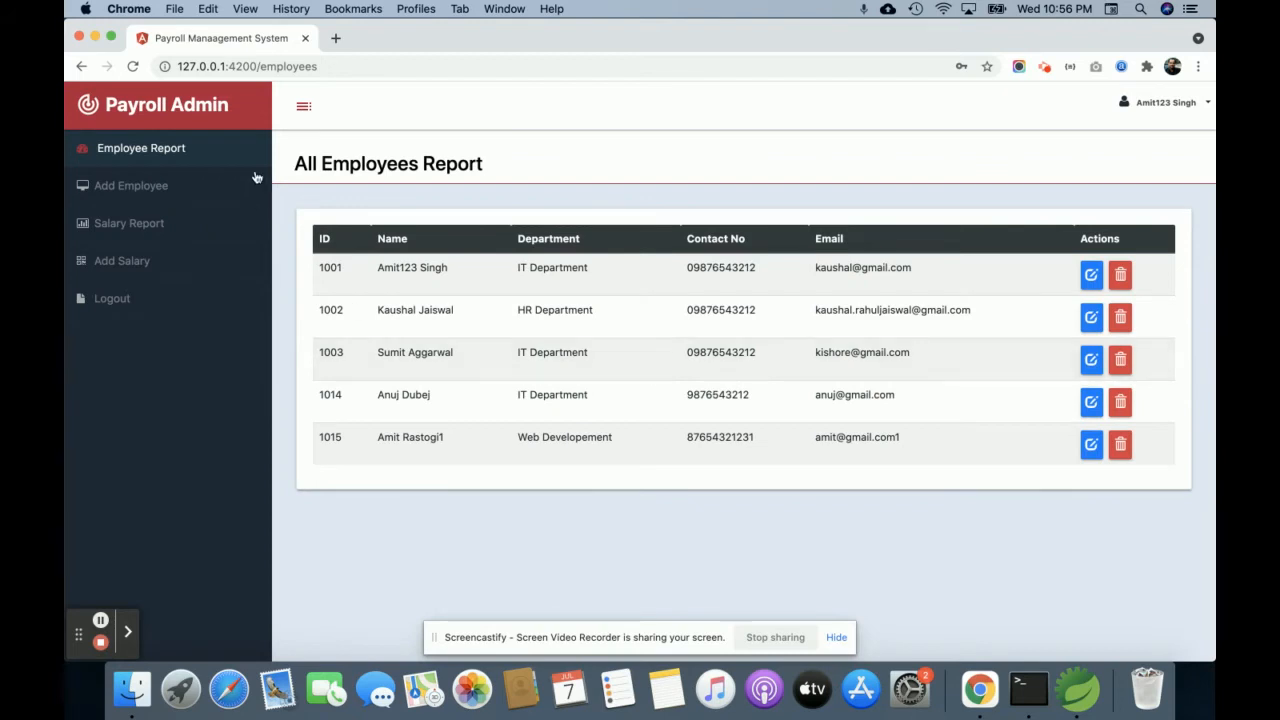
mouse_move(498, 504)
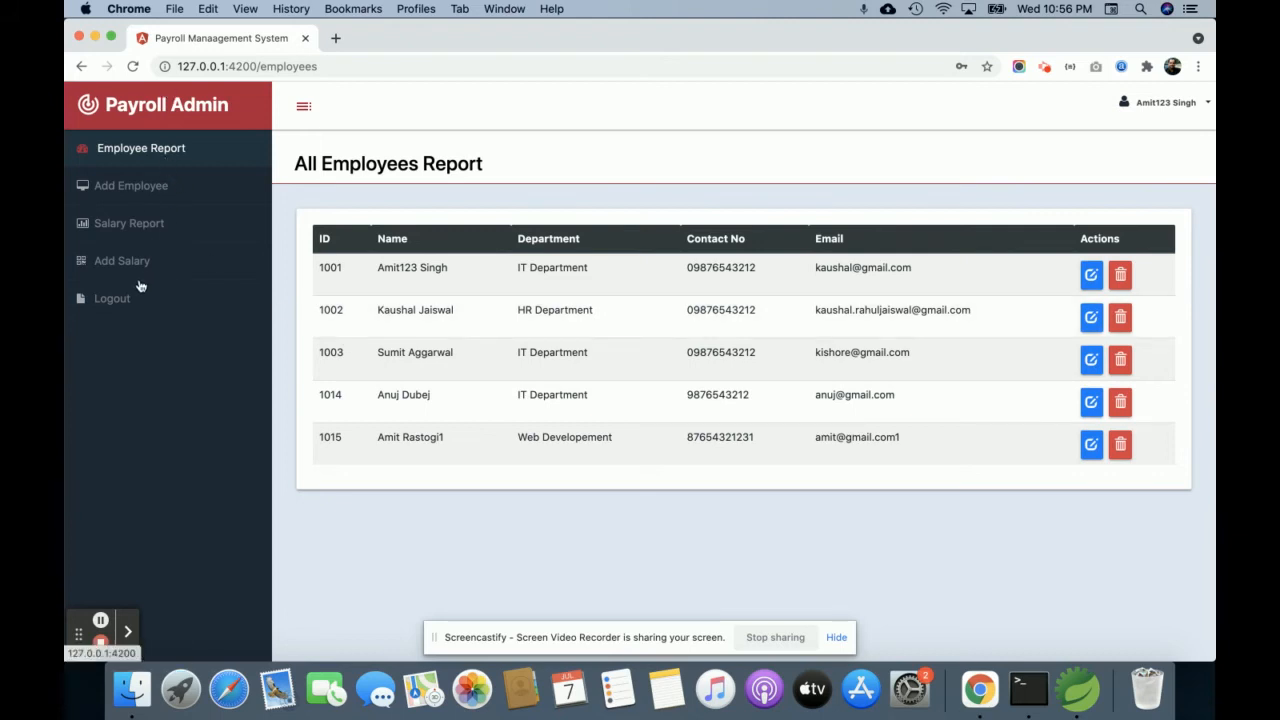
mouse_move(184, 393)
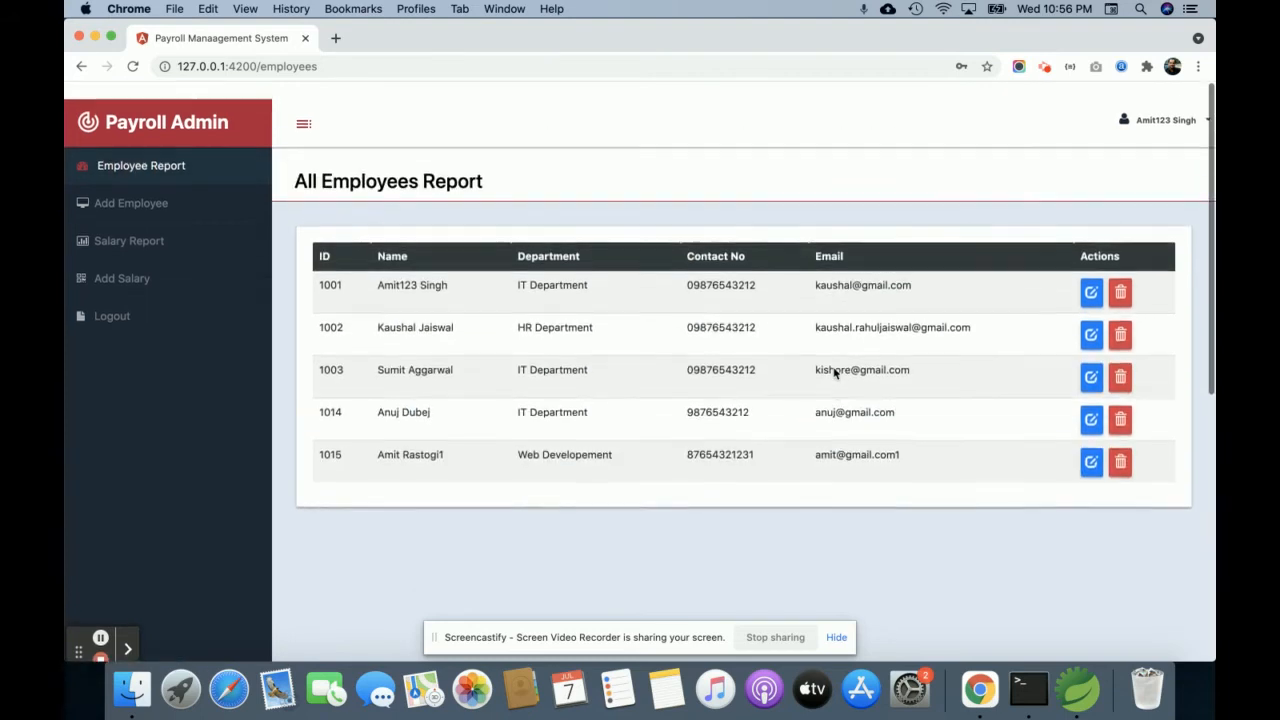
left_click(1091, 292)
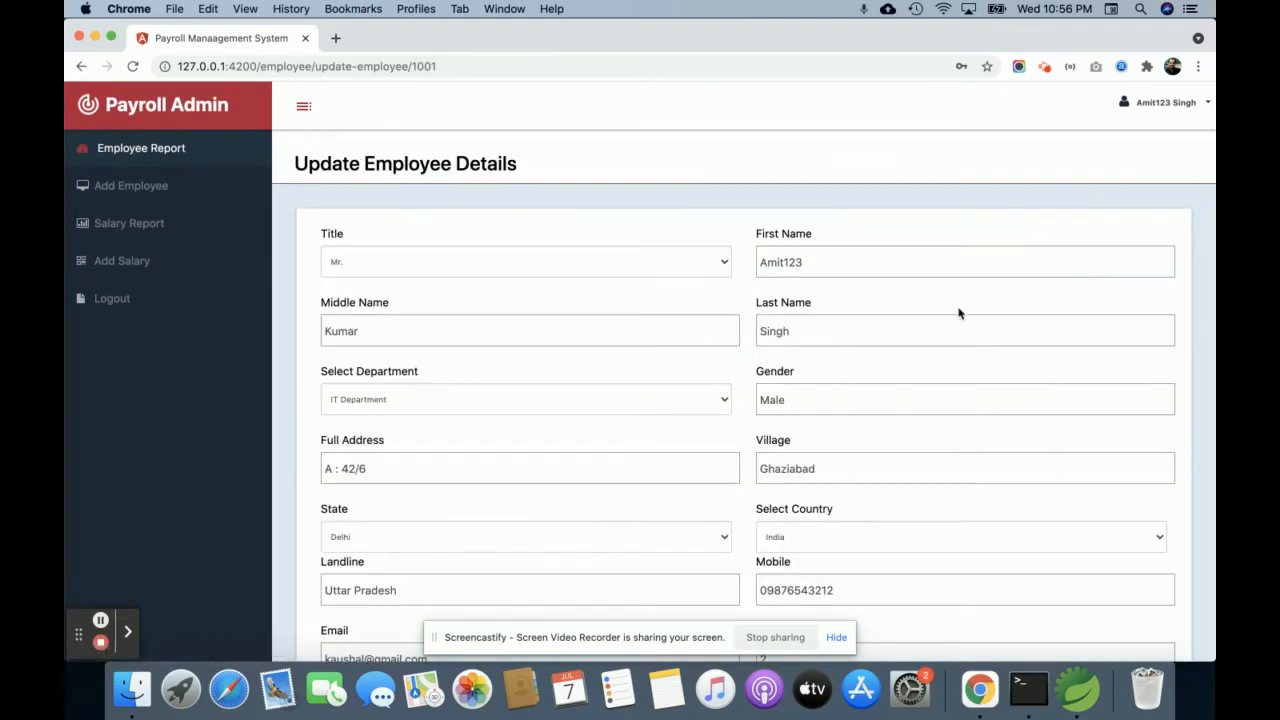
scroll("down", 3)
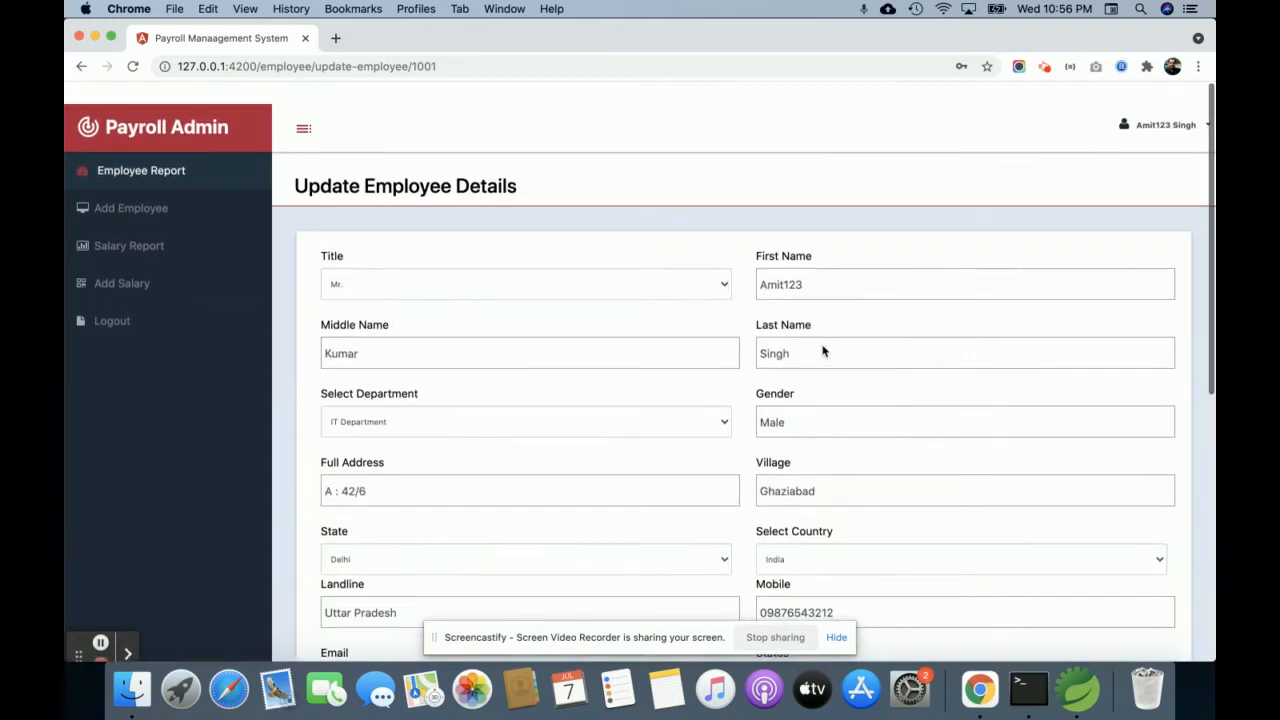
left_click(336, 283)
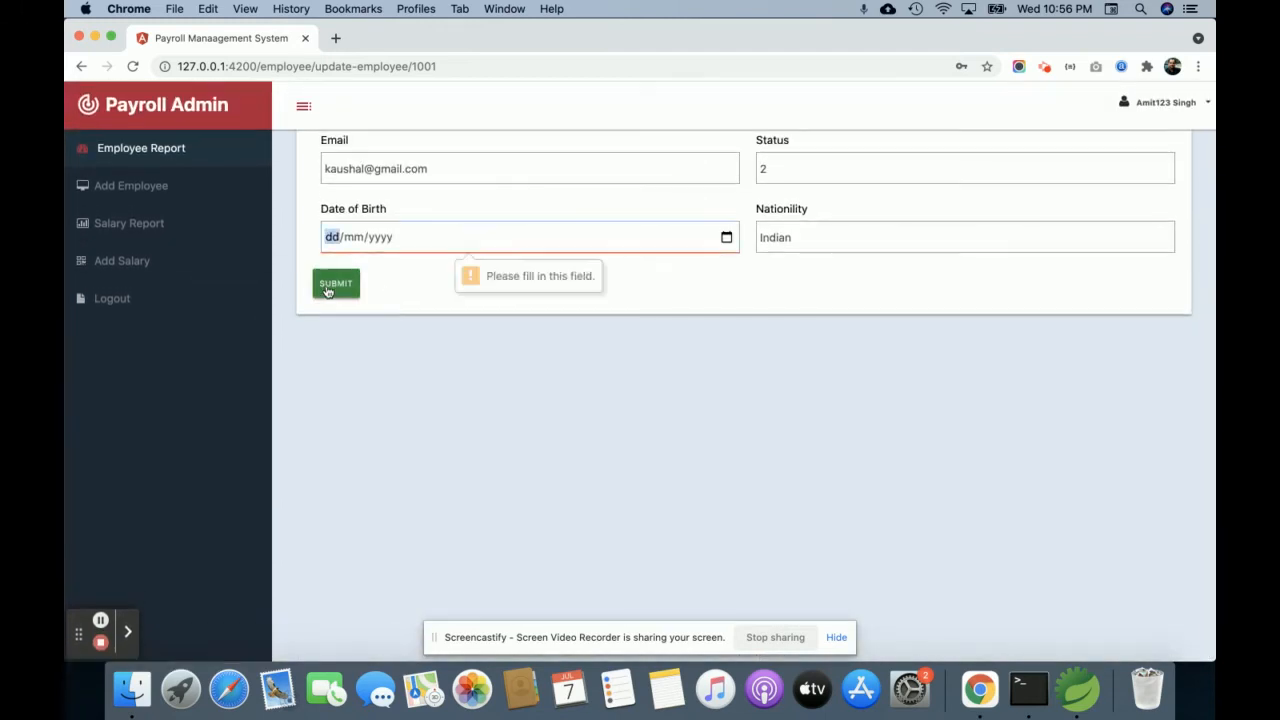
left_click(726, 237)
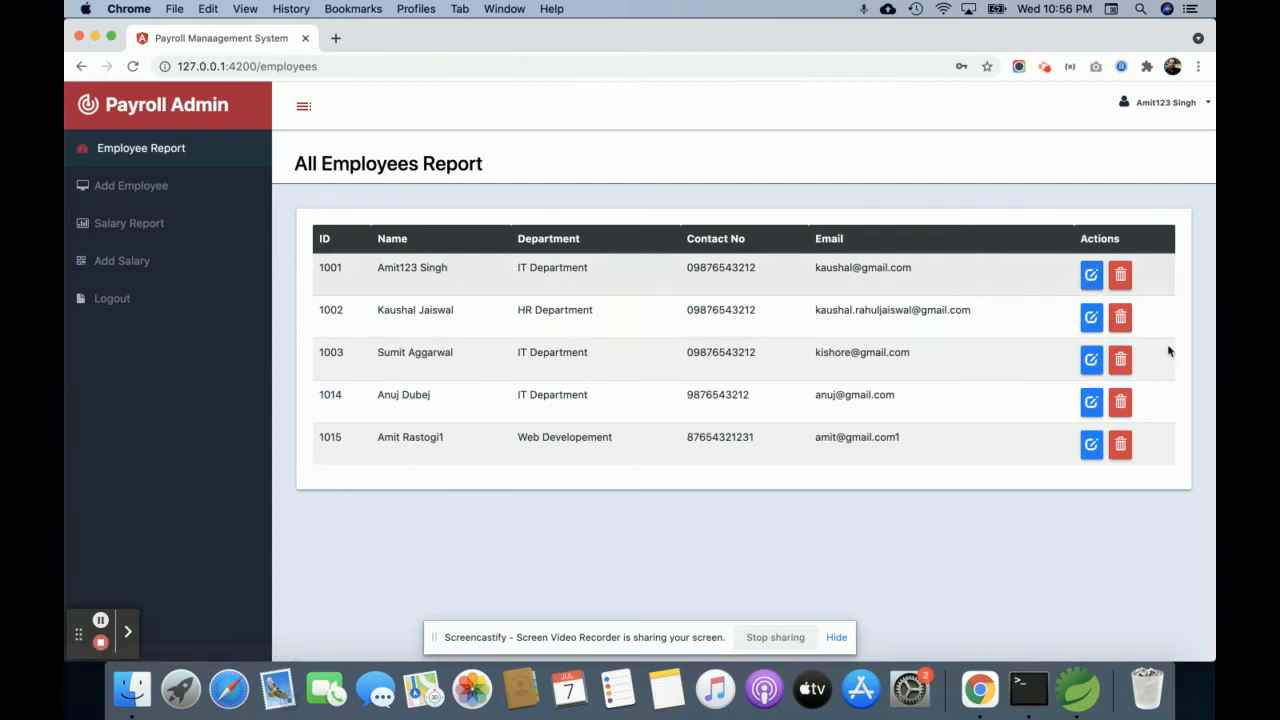
left_click(1090, 274)
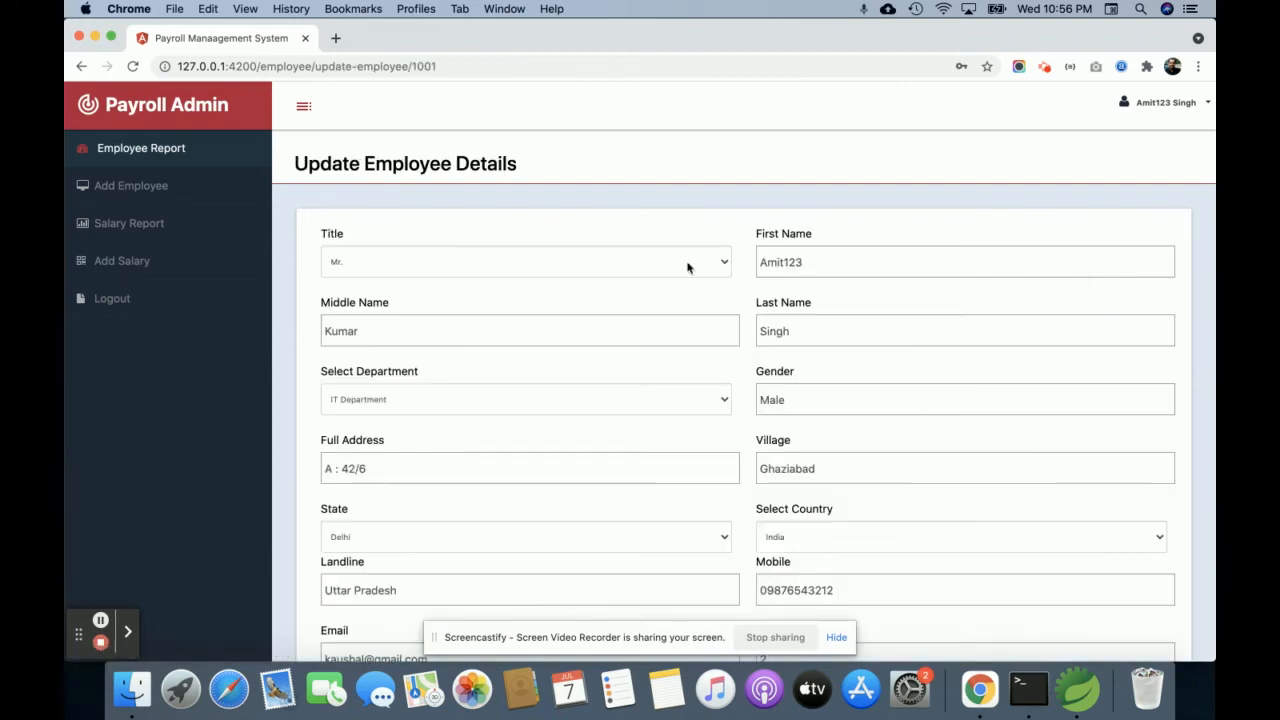
left_click(140, 147)
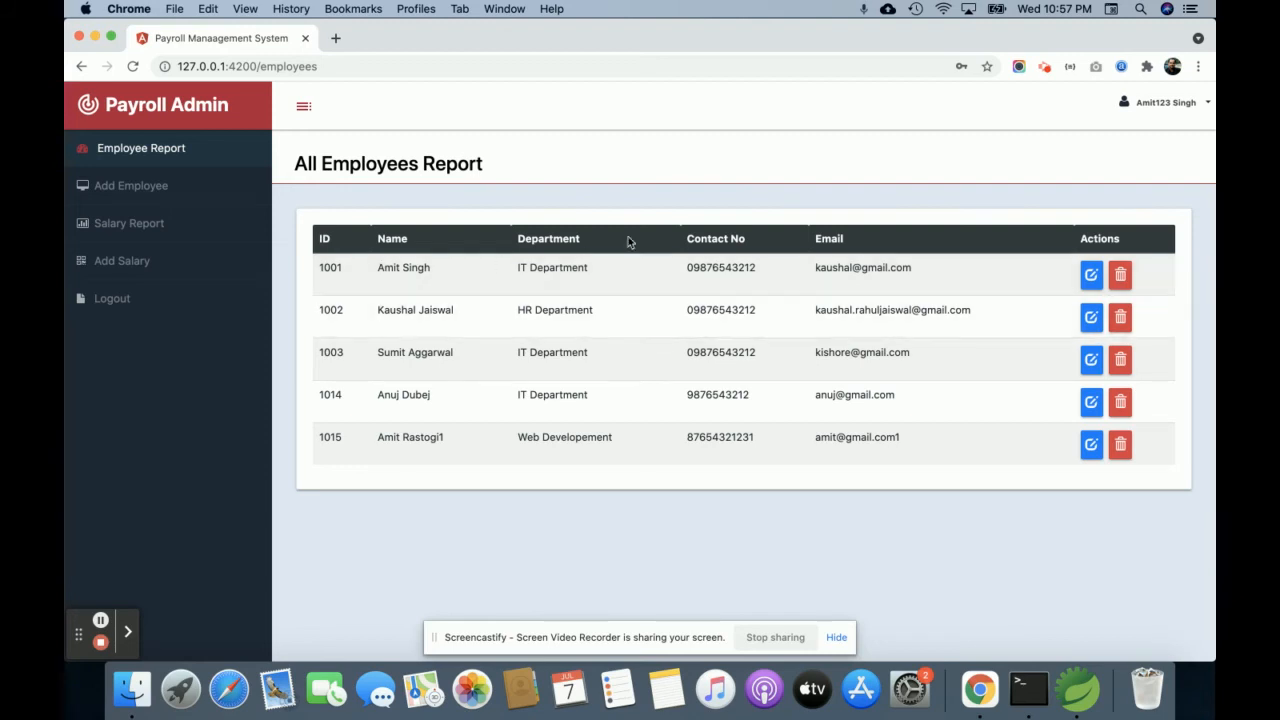
mouse_move(174, 197)
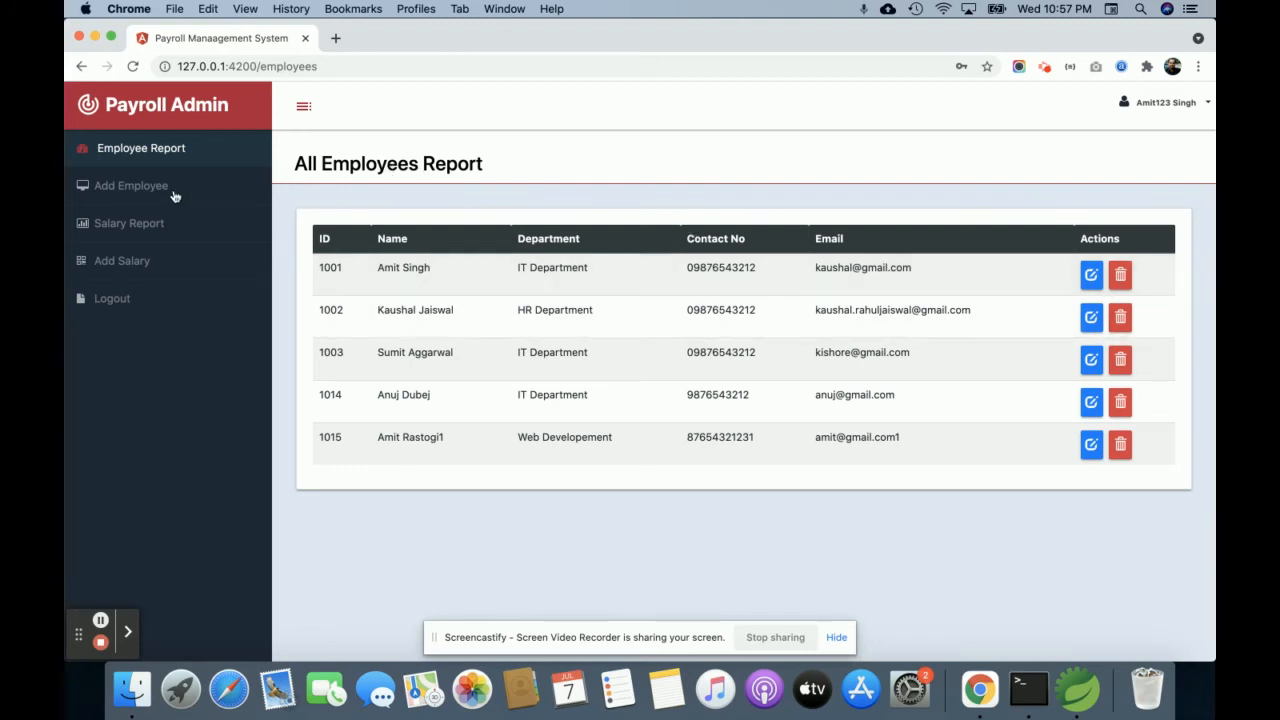
- Submit an empty Add Employee form to see validation, then open the Salary Report
left_click(131, 185)
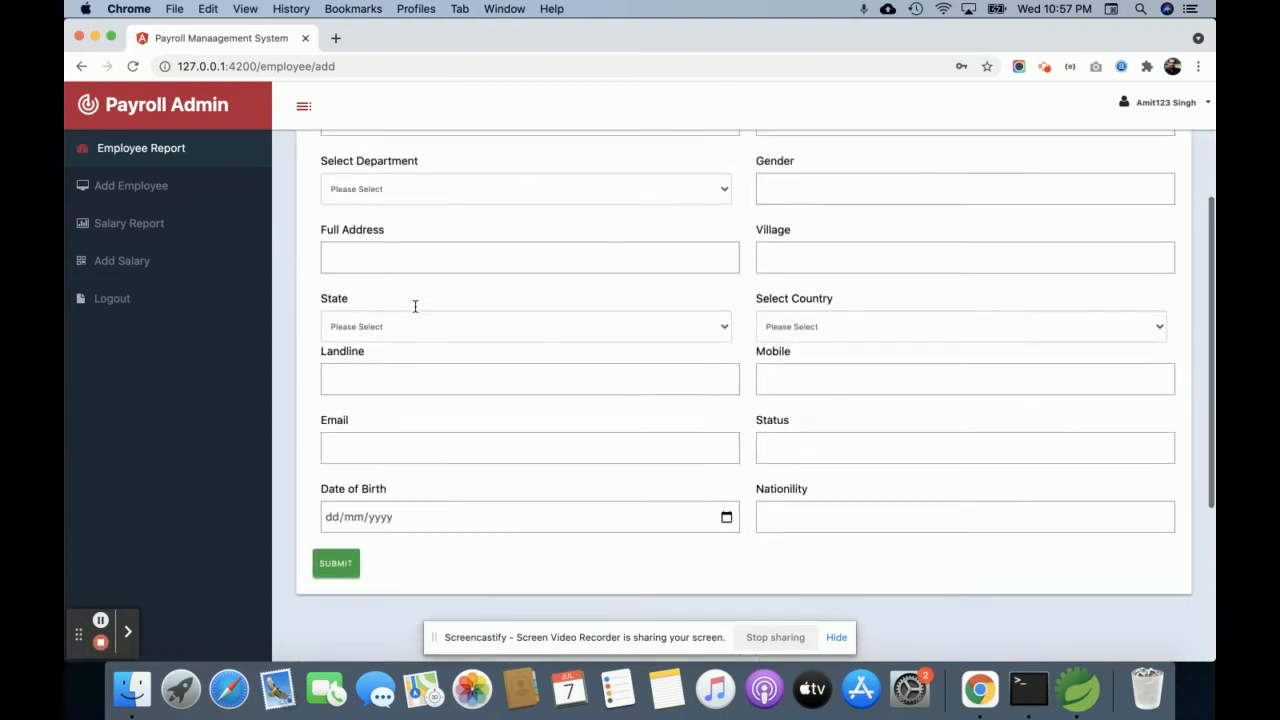
scroll("down", 3)
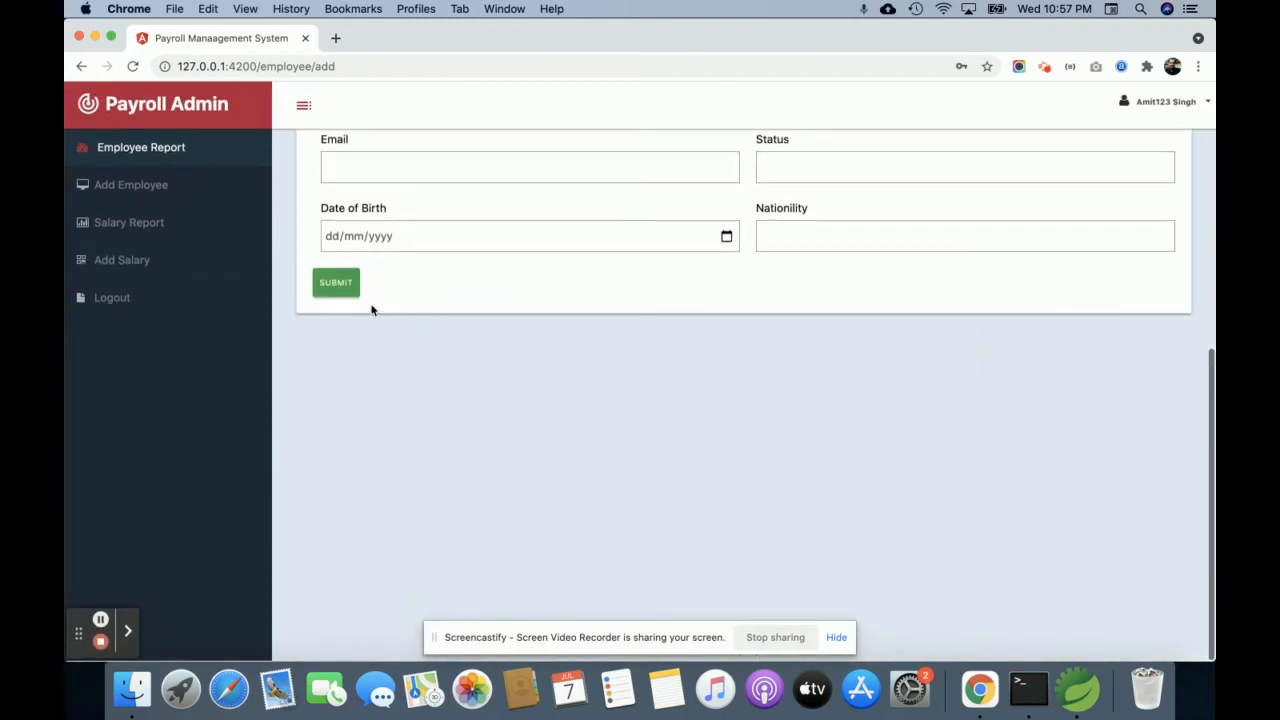
left_click(335, 282)
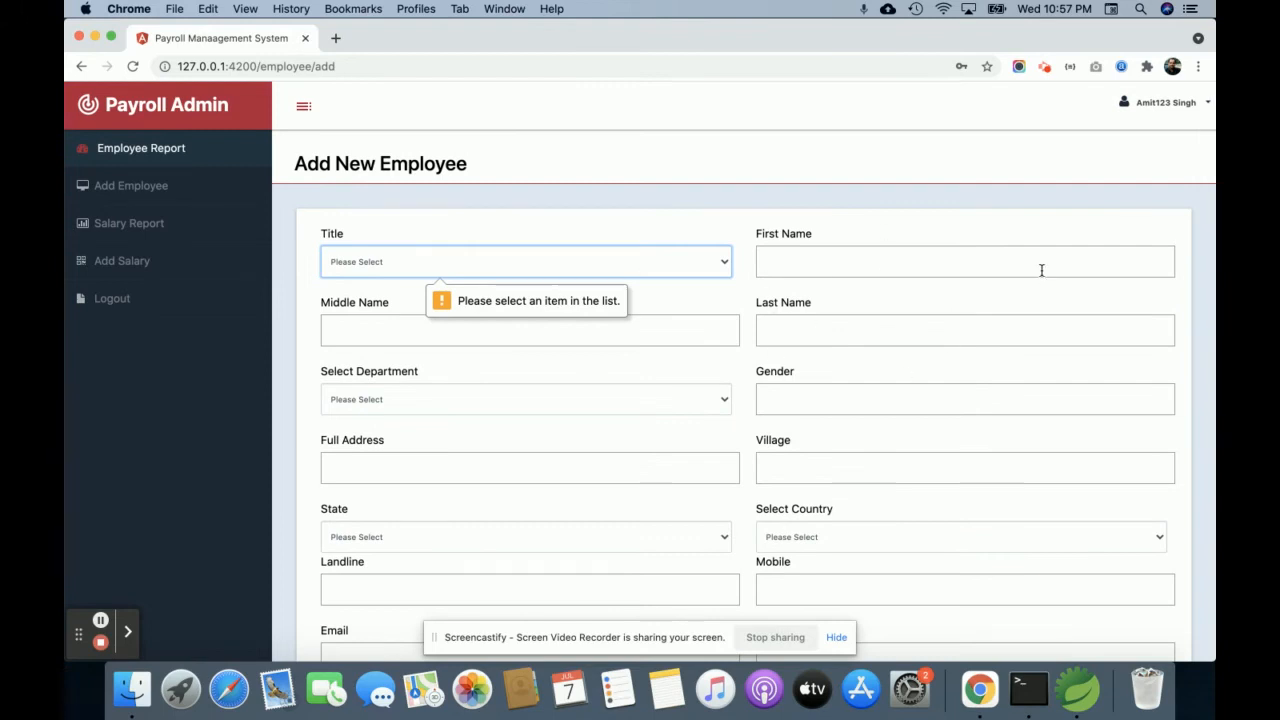
left_click(128, 223)
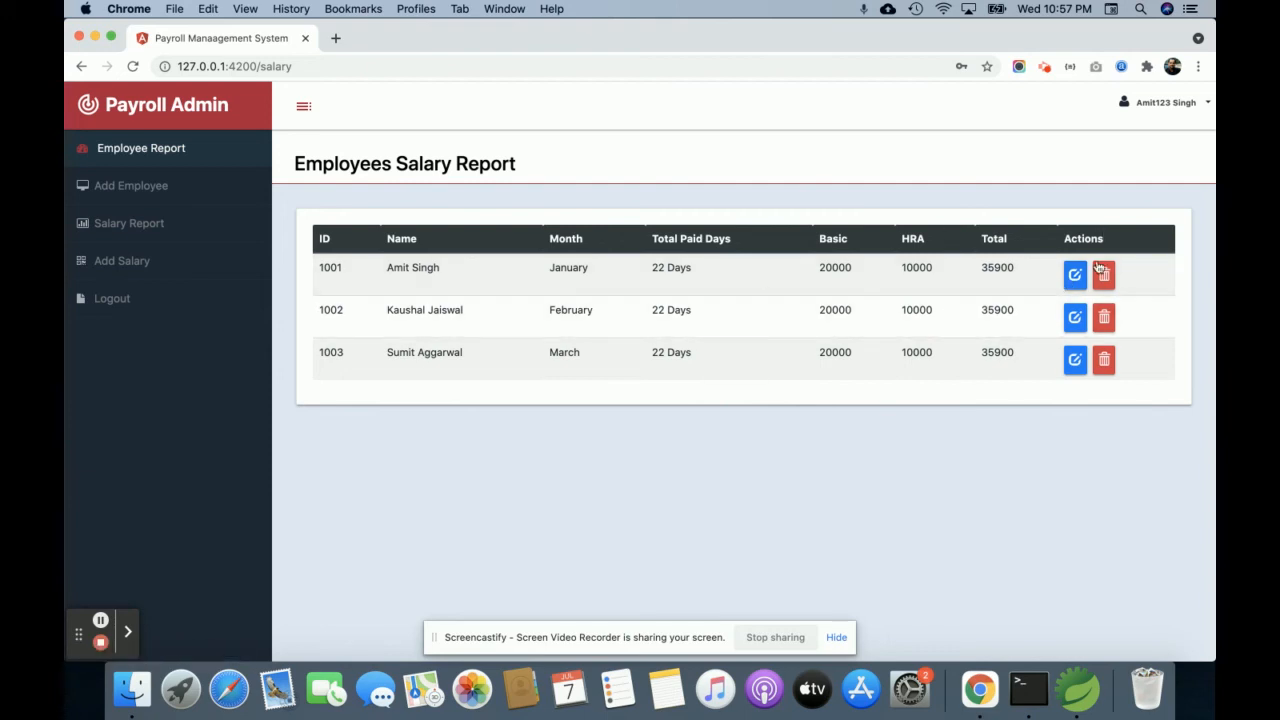
- View employee 1001's salary record and its Select Employee list unchanged, then open Add Salary
left_click(1074, 274)
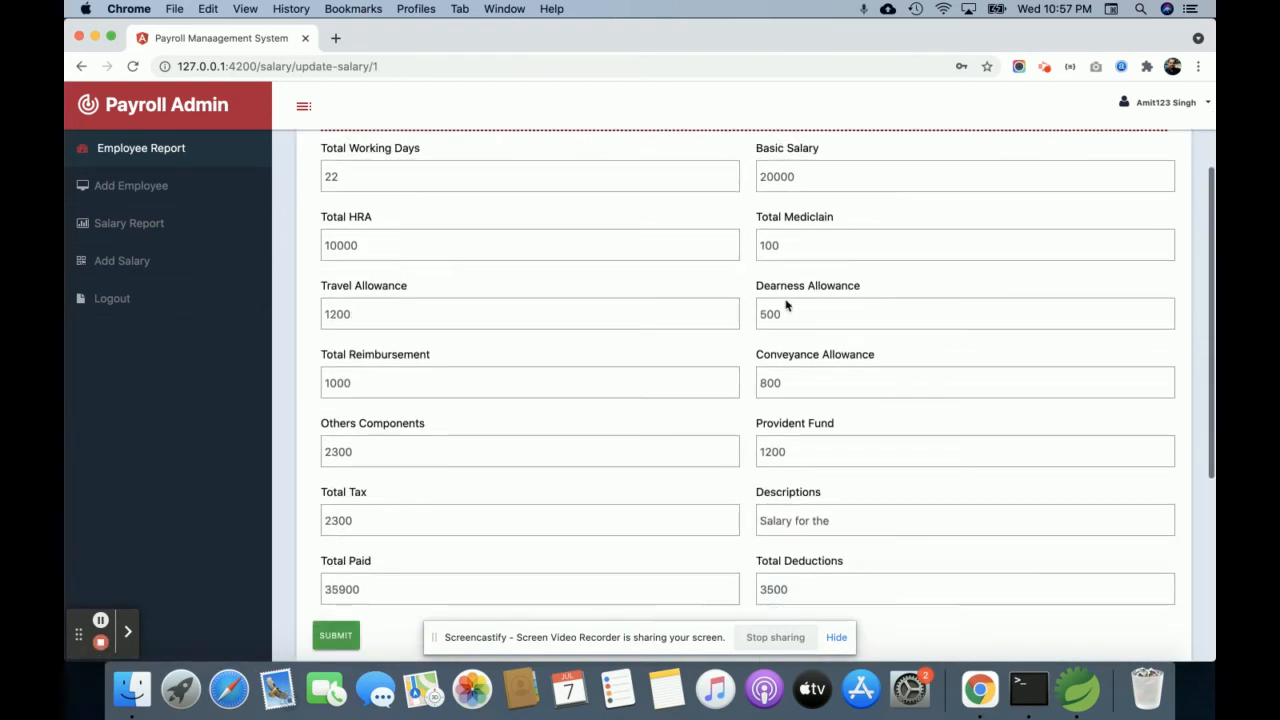
scroll("up", 3)
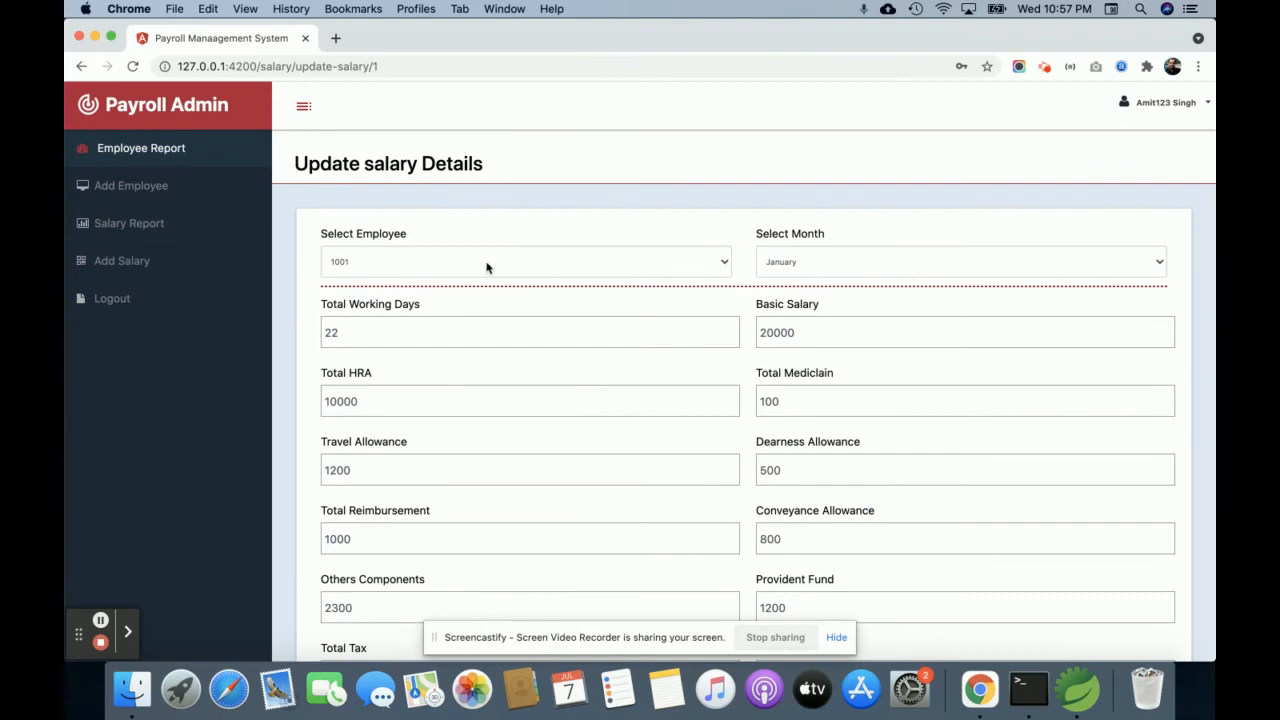
left_click(526, 261)
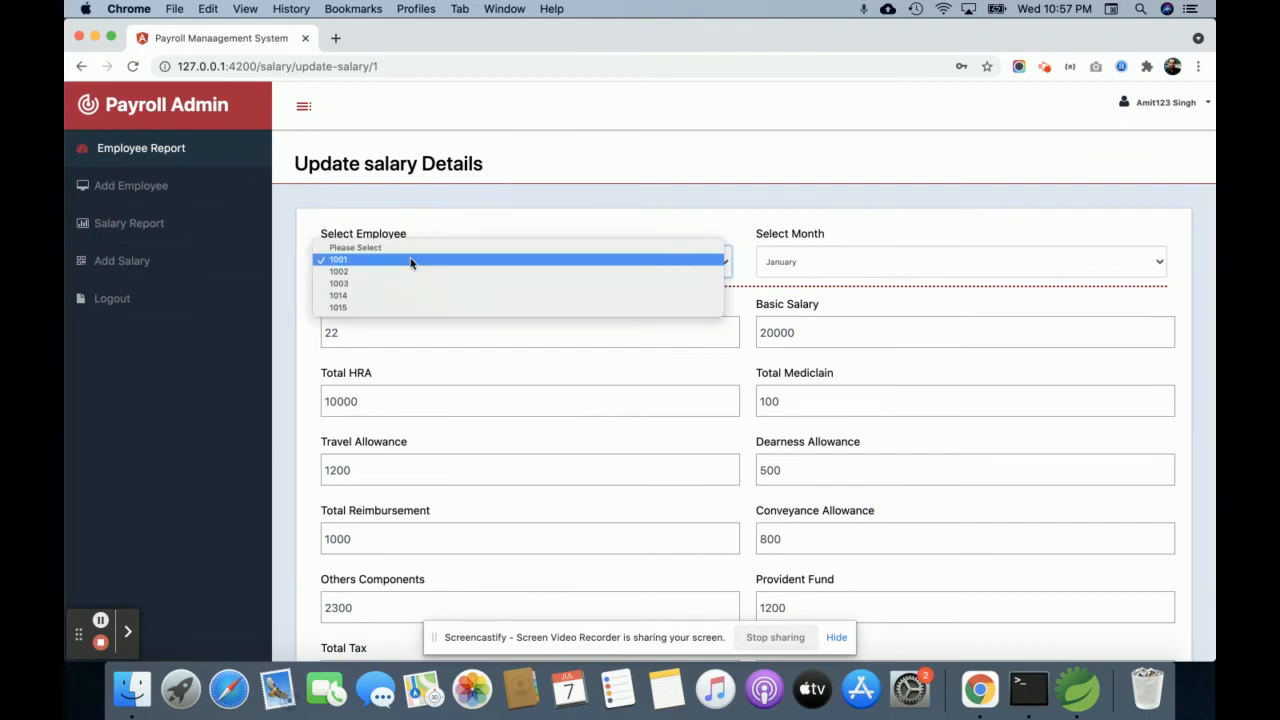
left_click(338, 259)
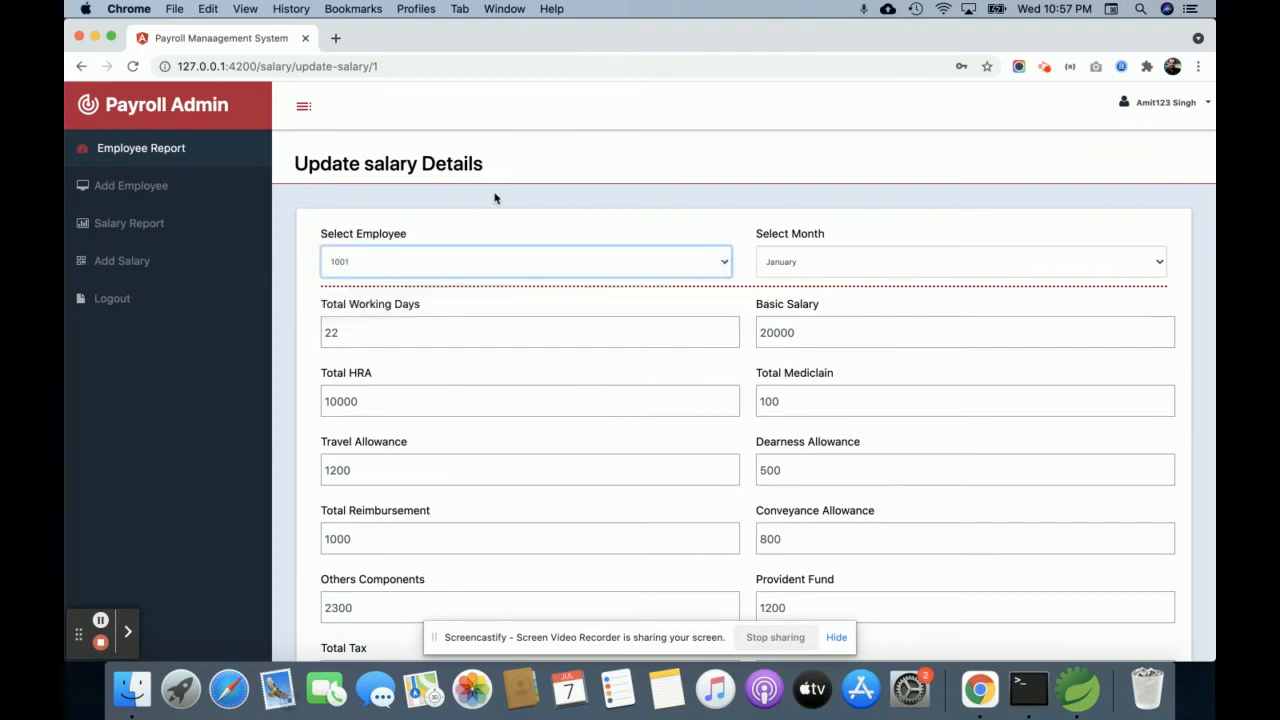
mouse_move(515, 213)
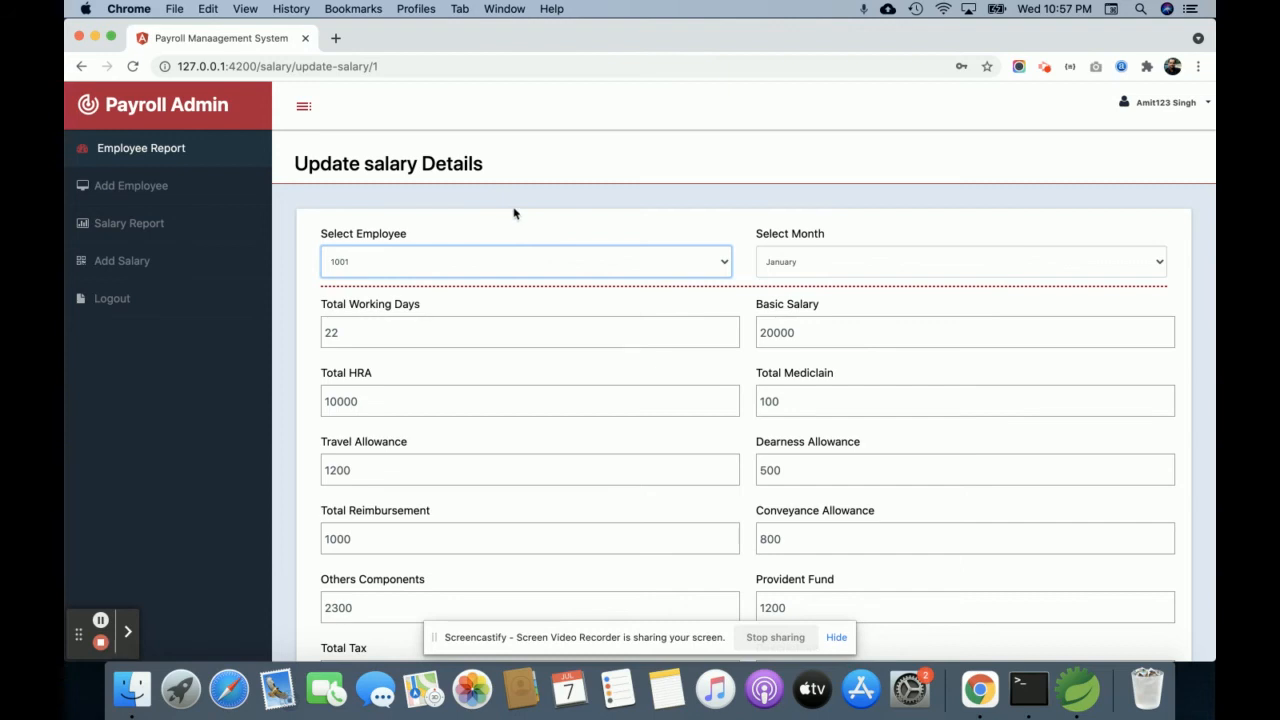
mouse_move(378, 318)
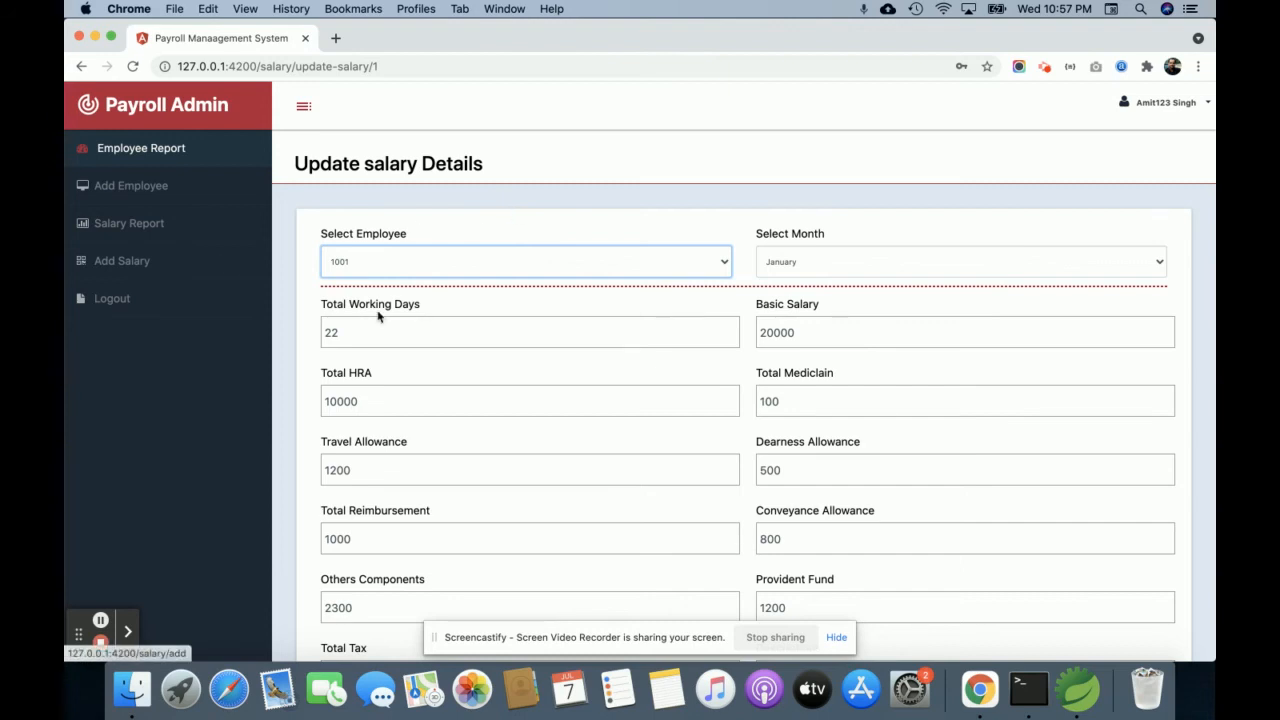
left_click(525, 261)
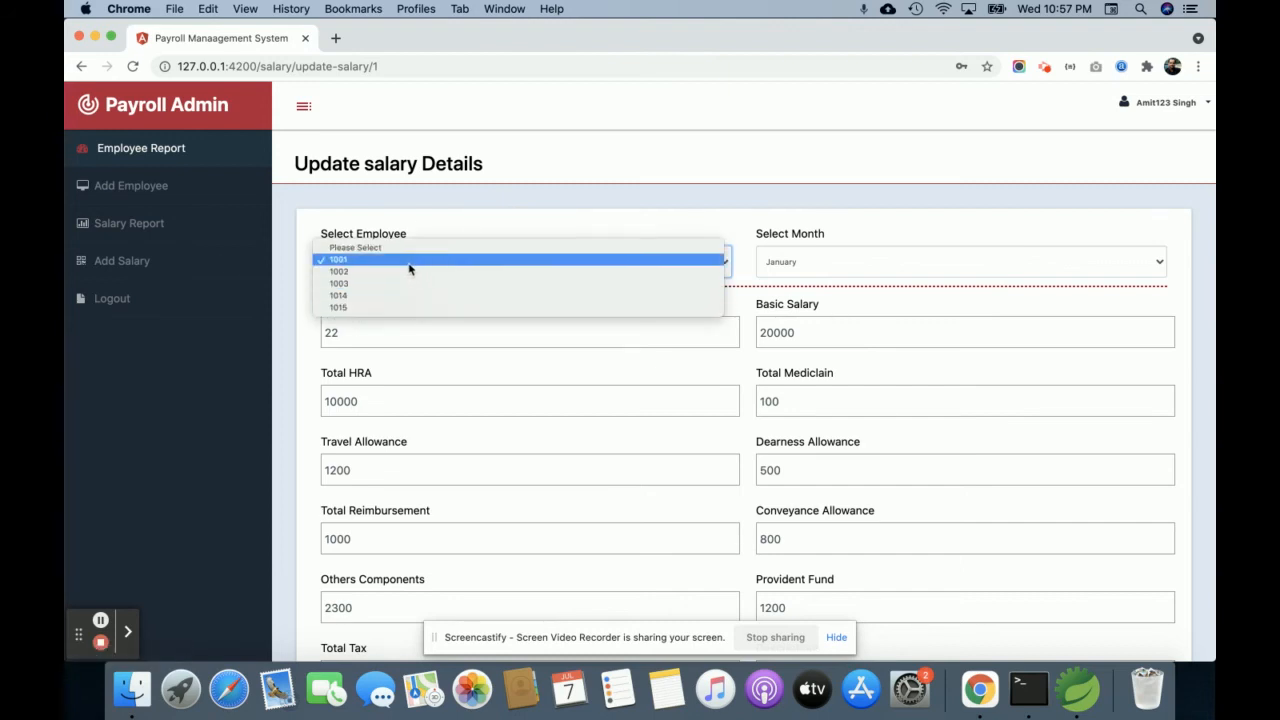
mouse_move(408, 296)
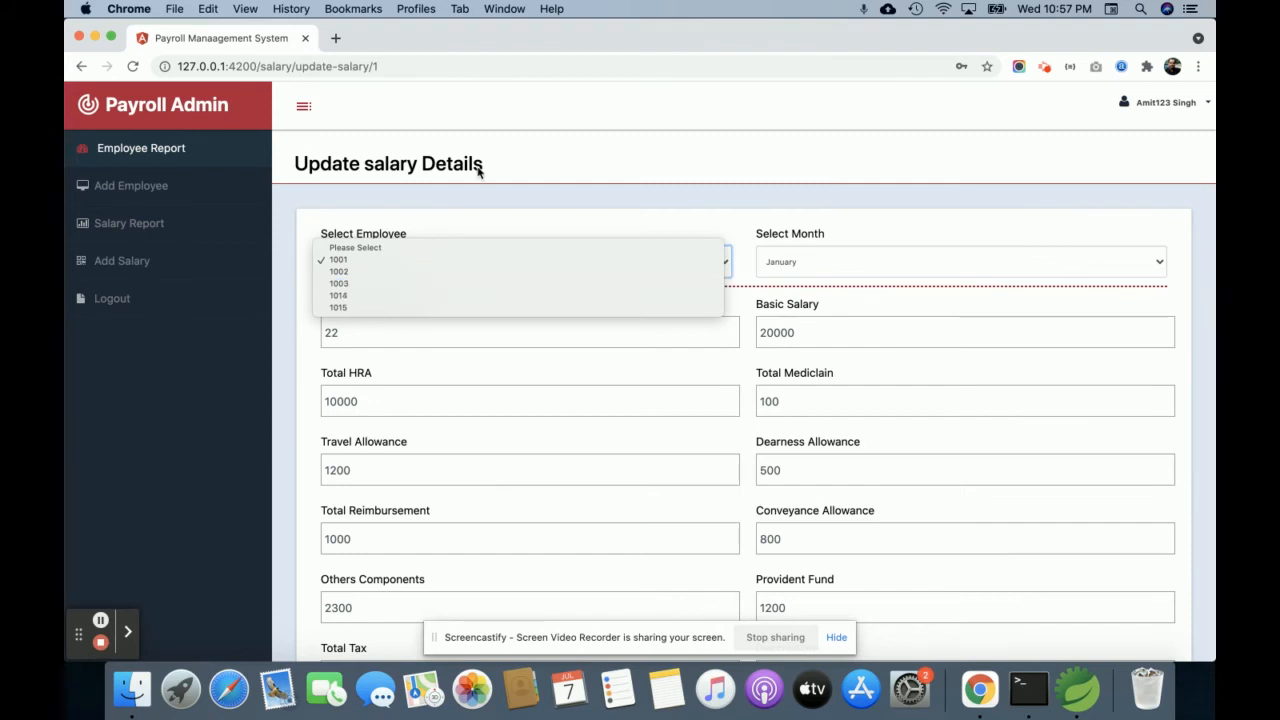
left_click(338, 259)
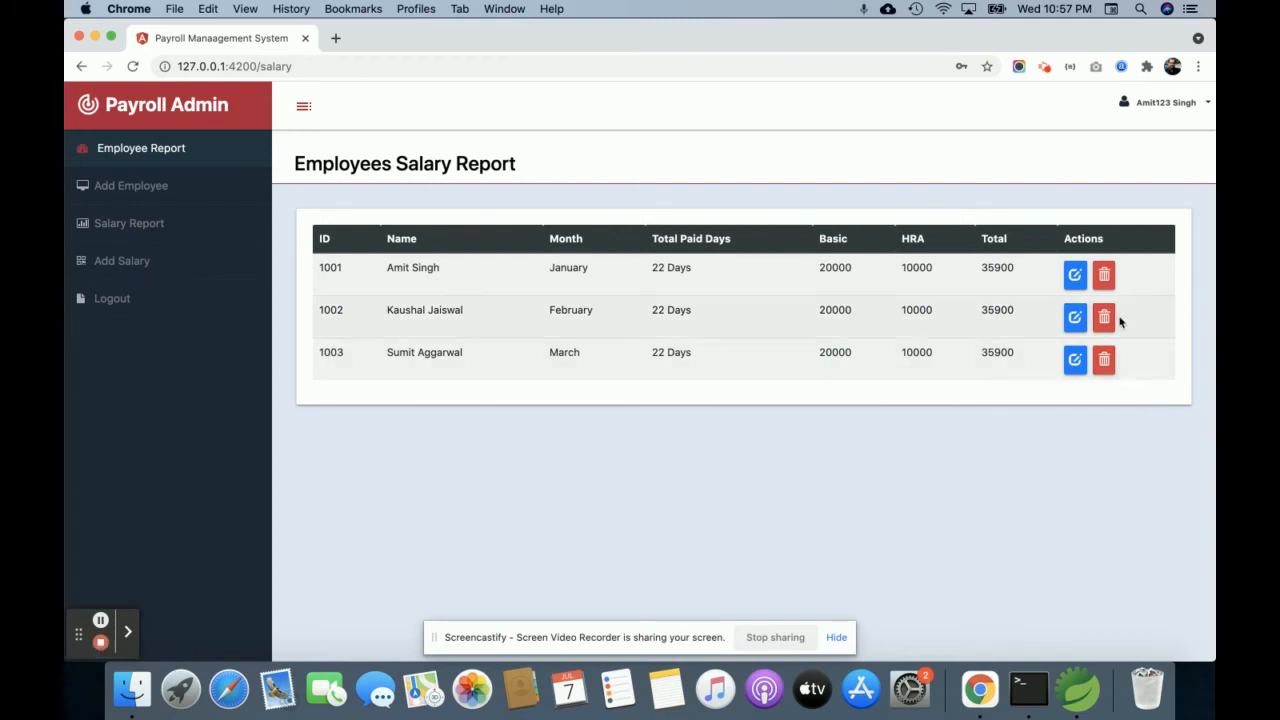
mouse_move(464, 318)
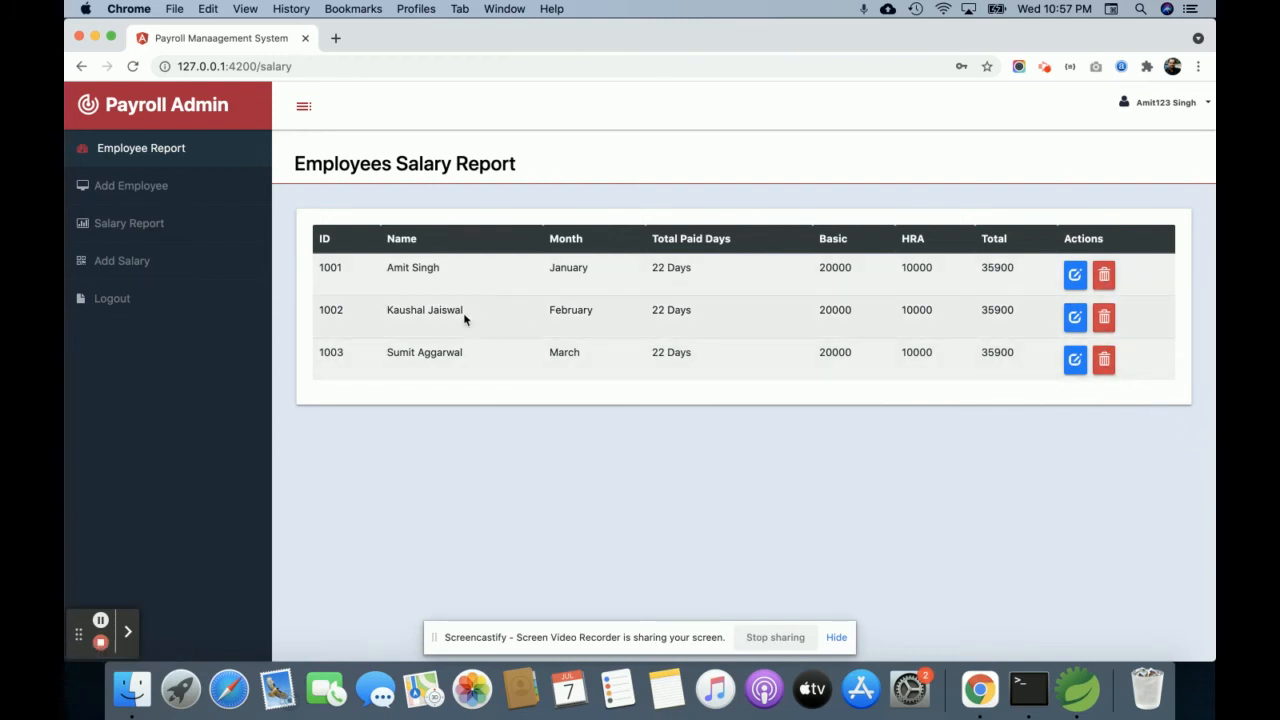
left_click(121, 260)
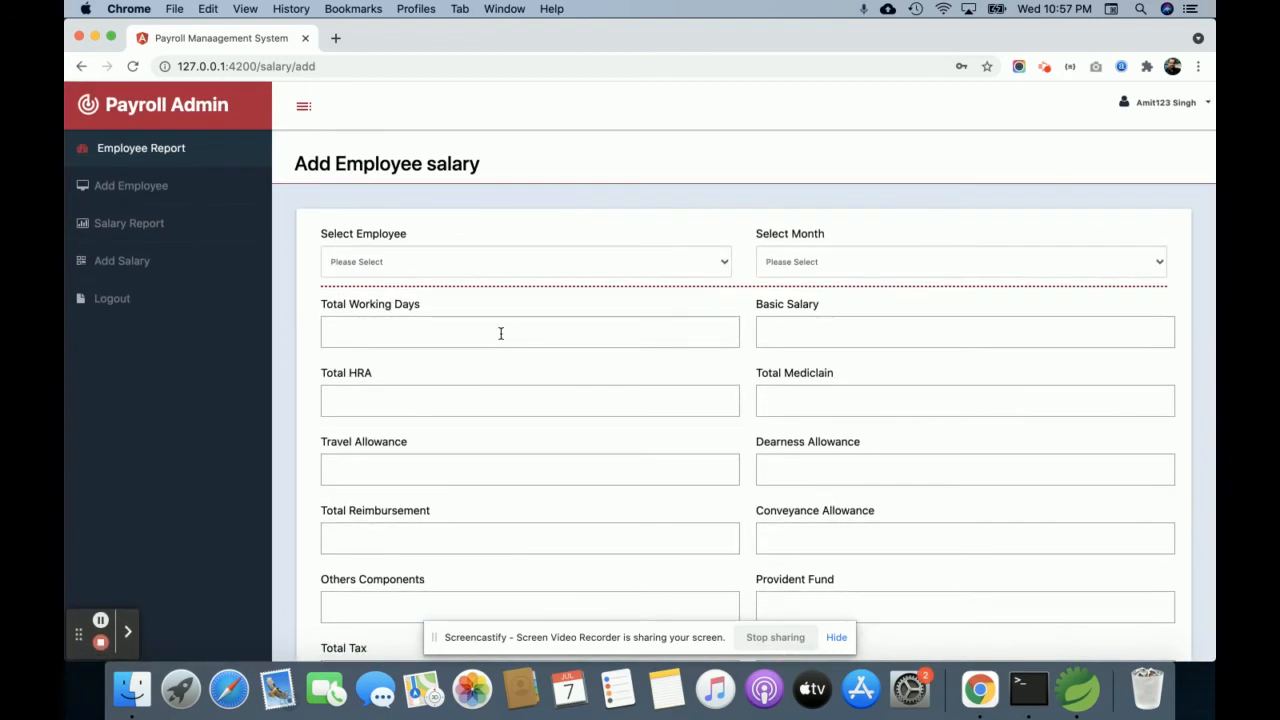
- Click into the Total Working Days field of the Add Employee Salary form
left_click(529, 331)
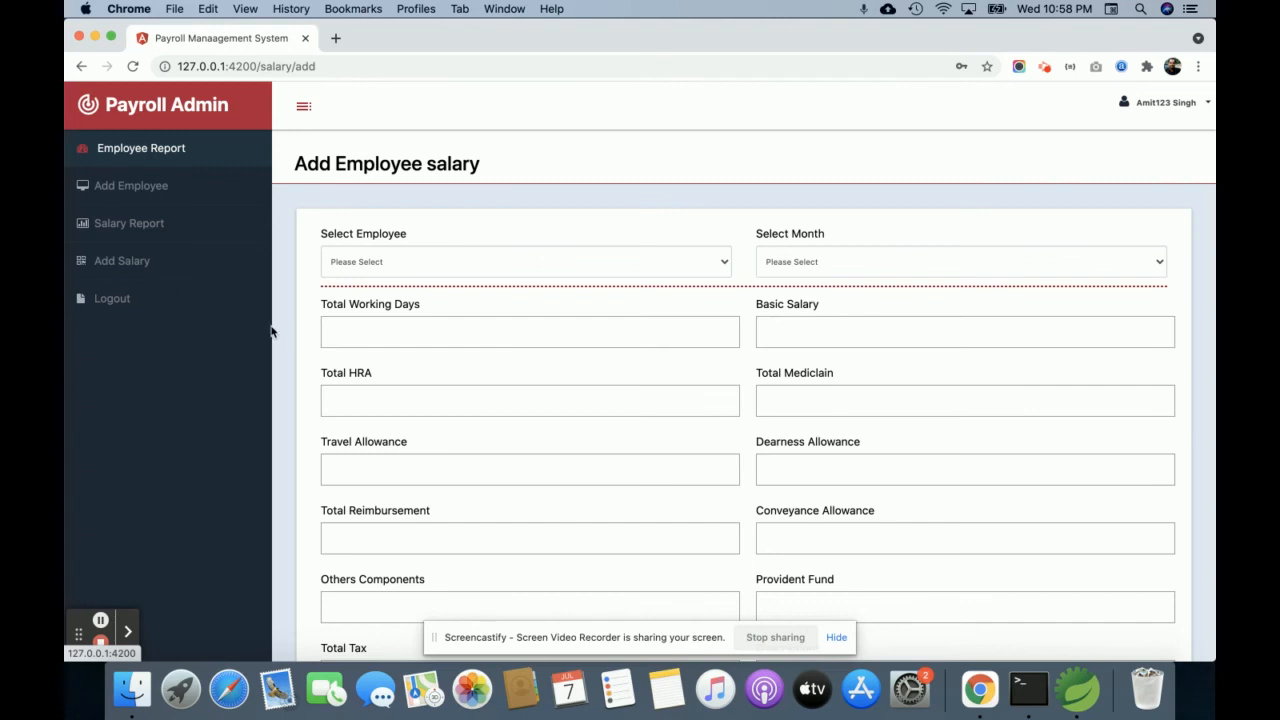
mouse_move(709, 258)
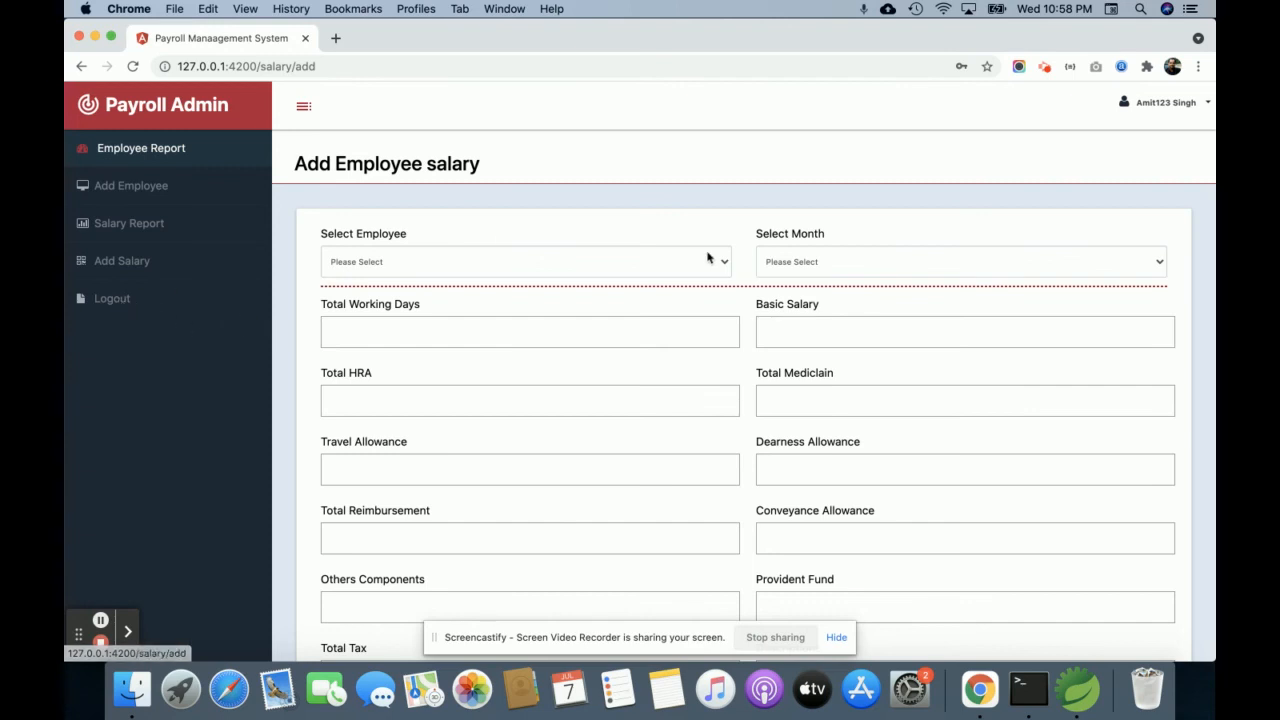
mouse_move(926, 378)
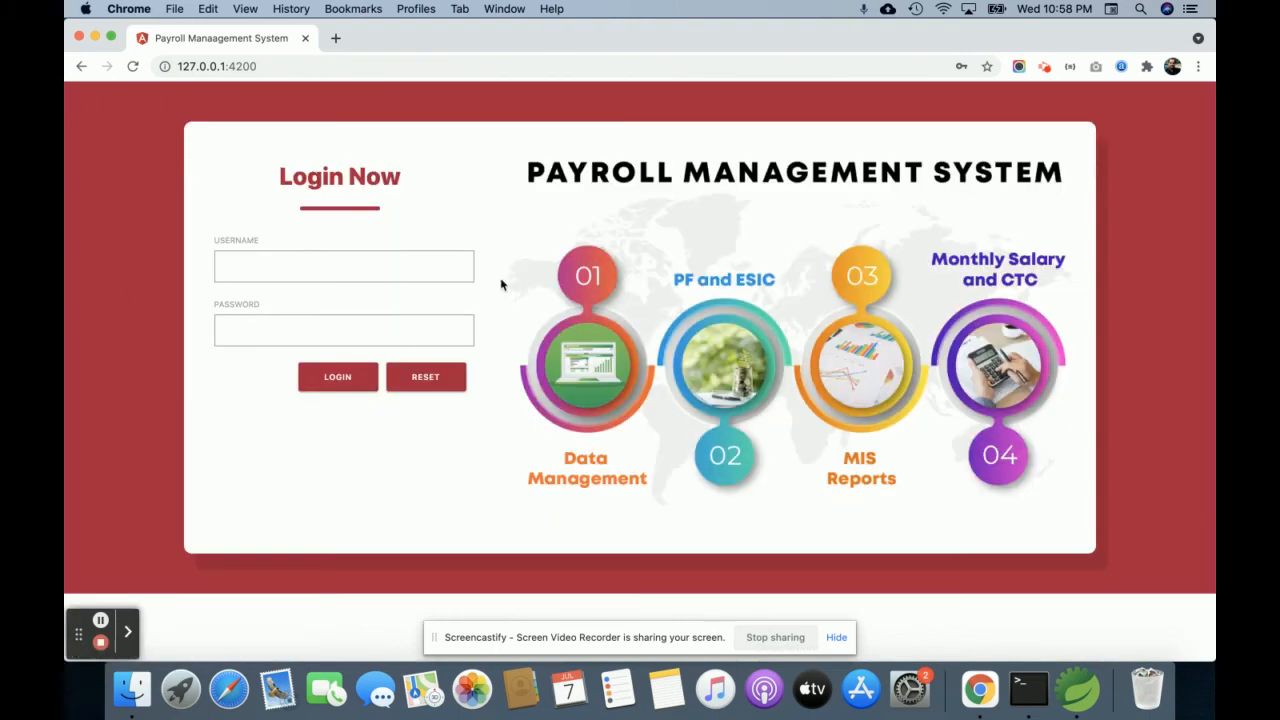
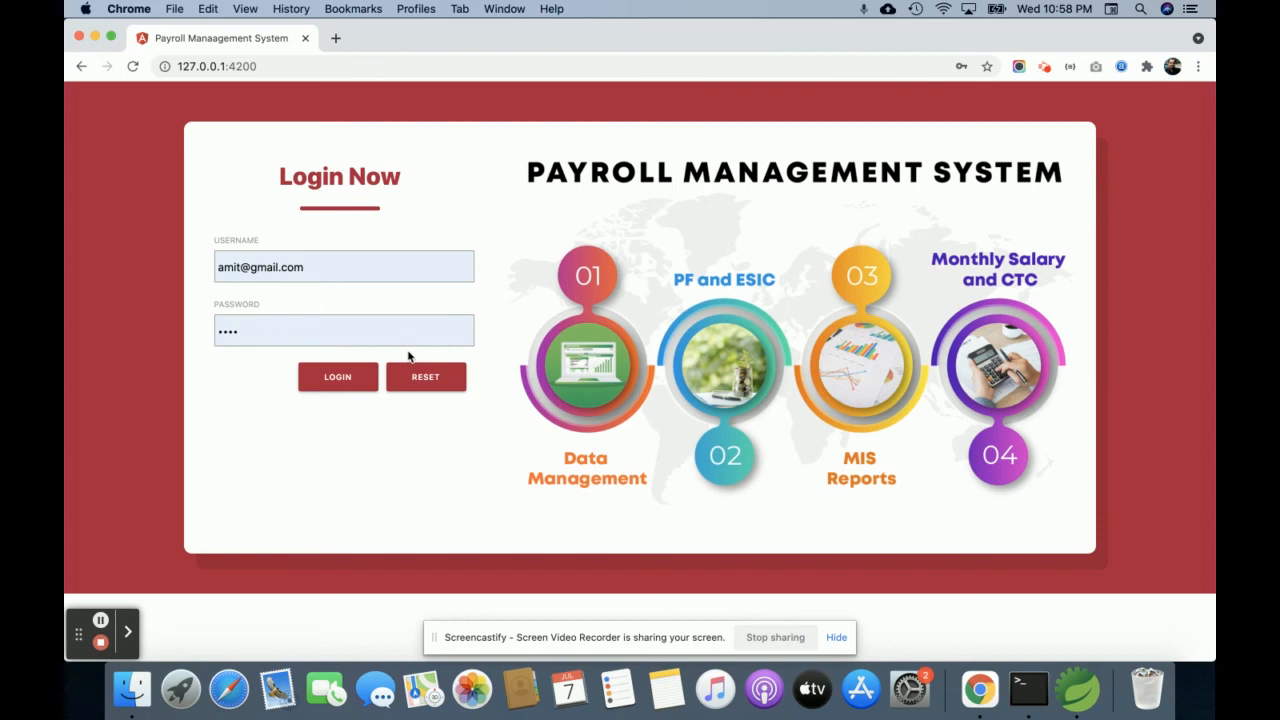
left_click(337, 376)
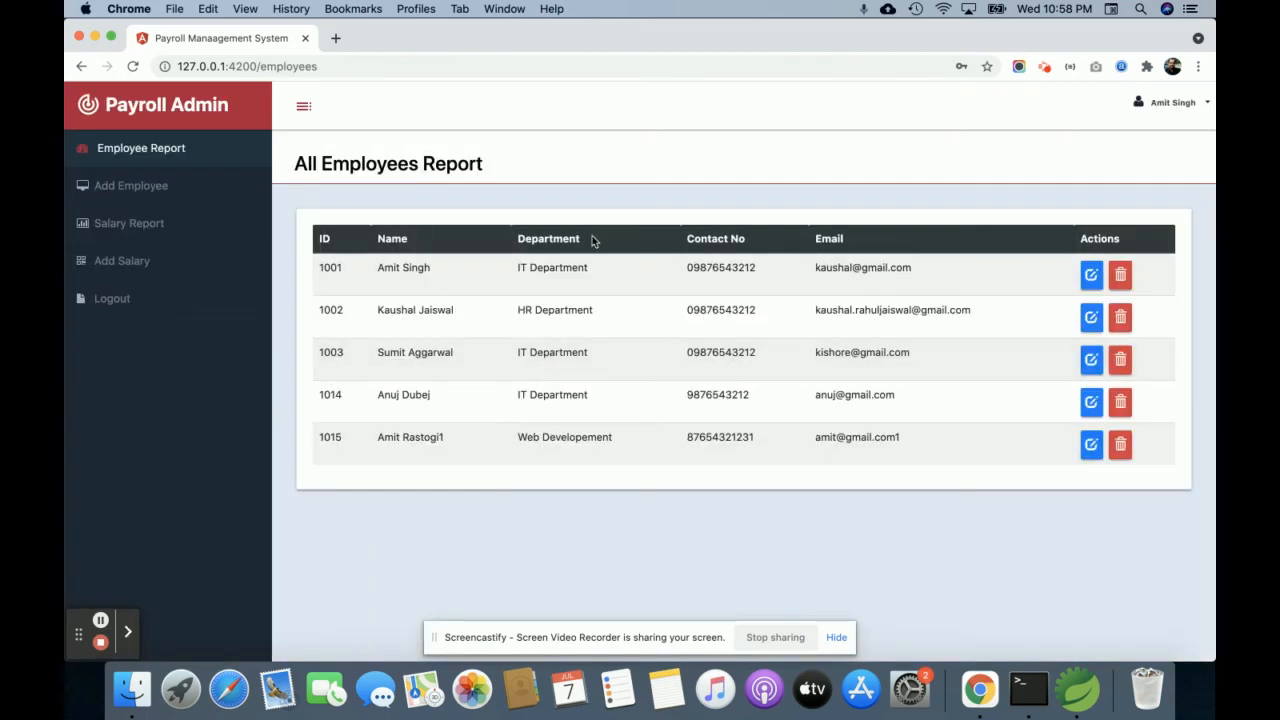
mouse_move(1060, 183)
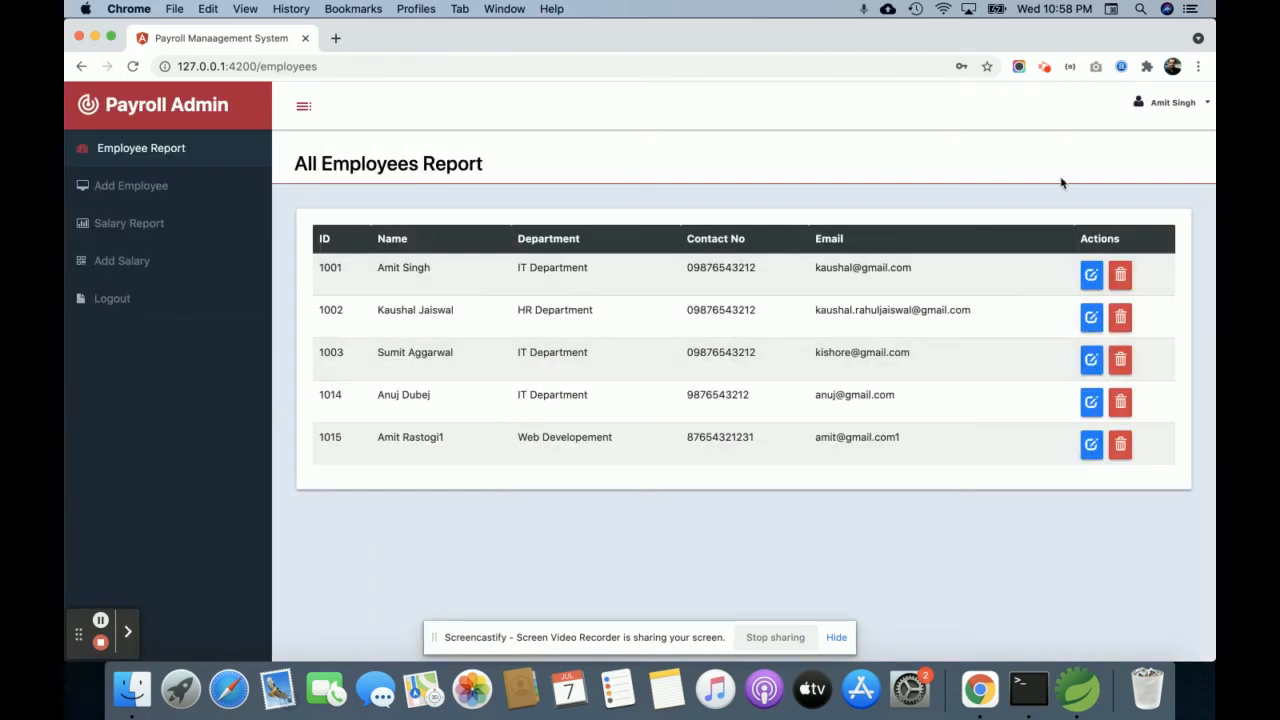
left_click(111, 298)
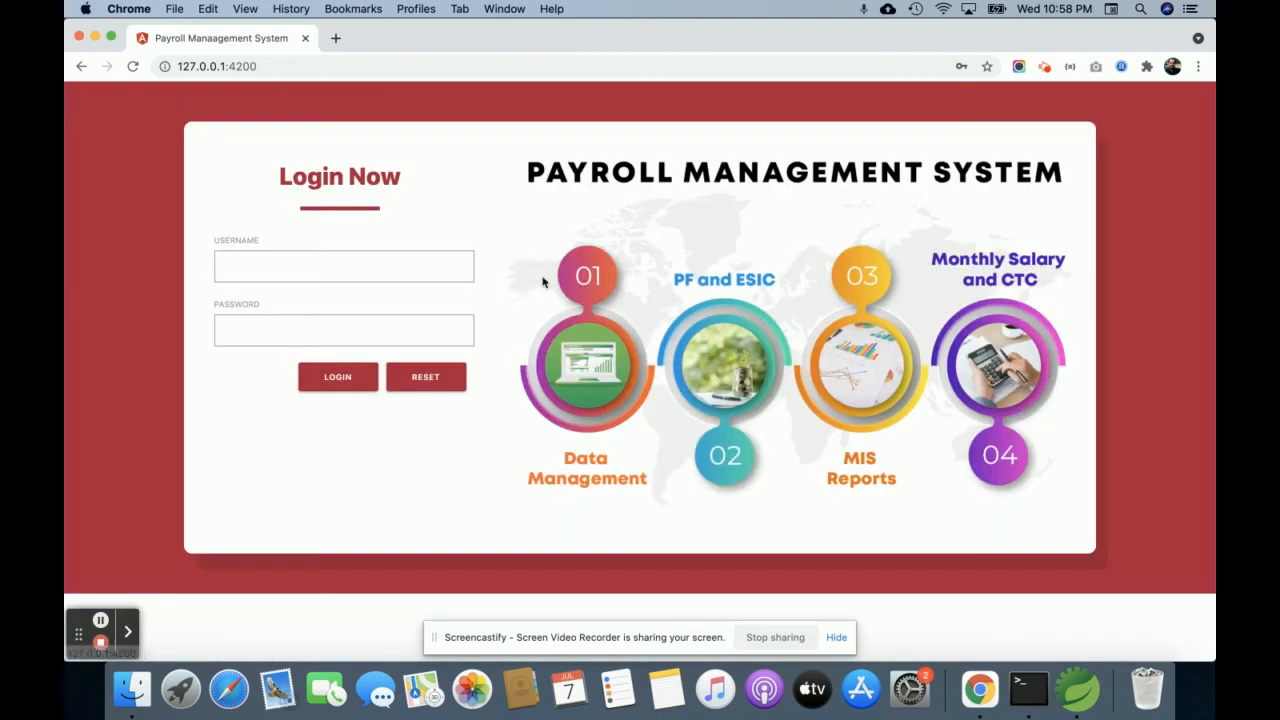
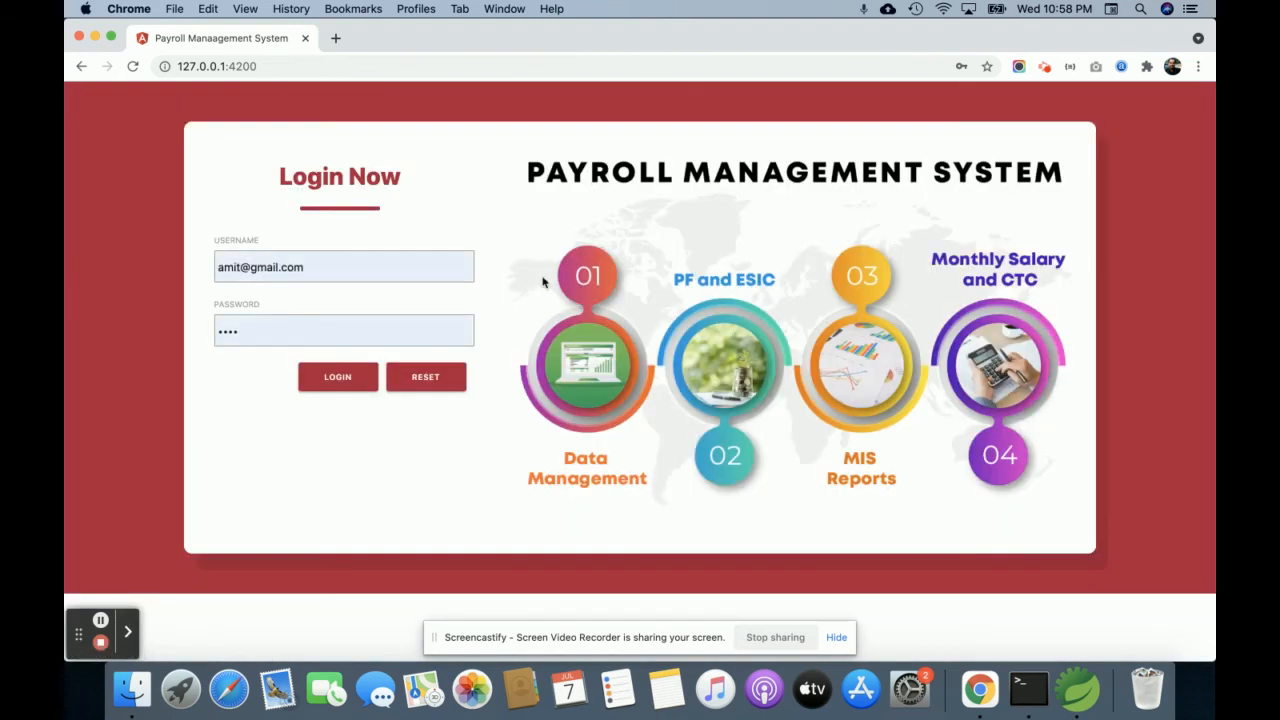